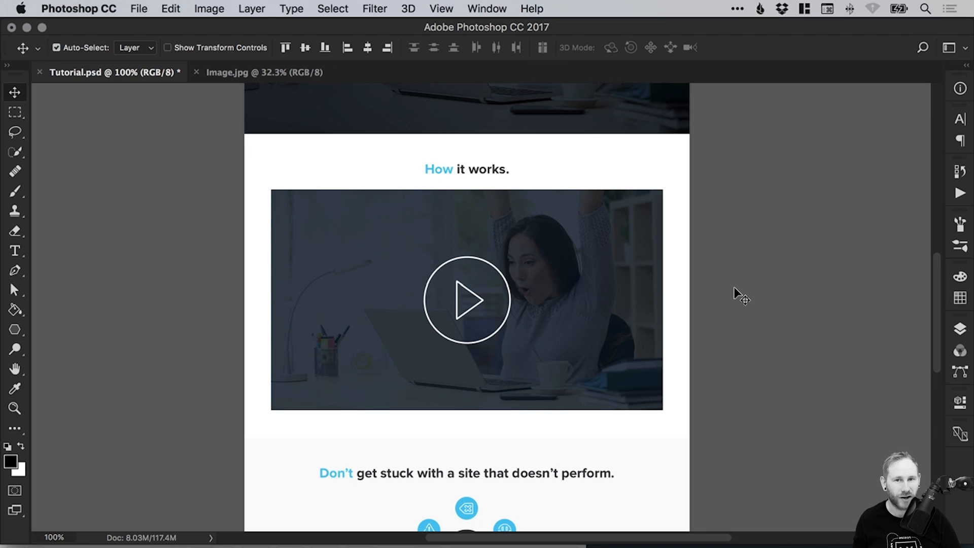
# Zoom out to view the whole landing page, then back in on the empty How it works section.
pyautogui.press('cmd+-')
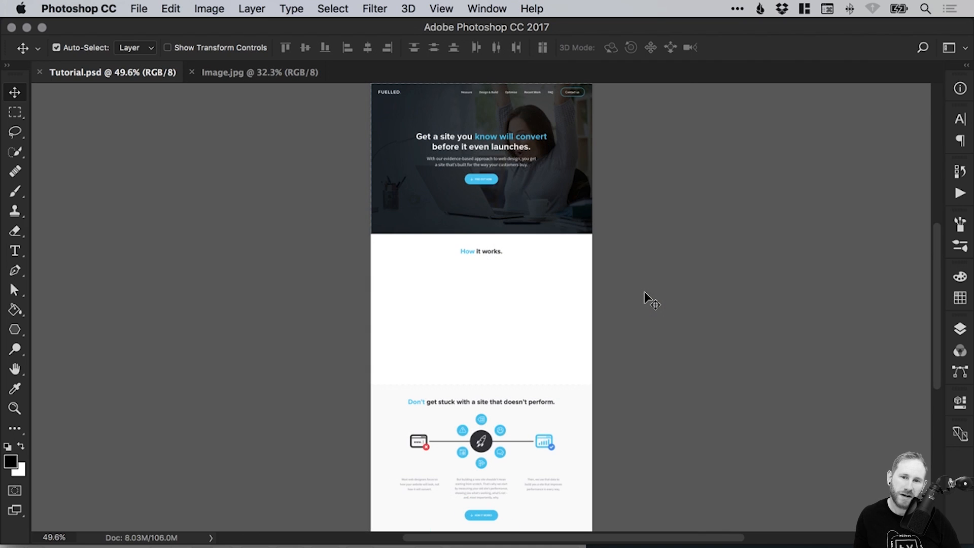
pyautogui.moveTo(305, 223)
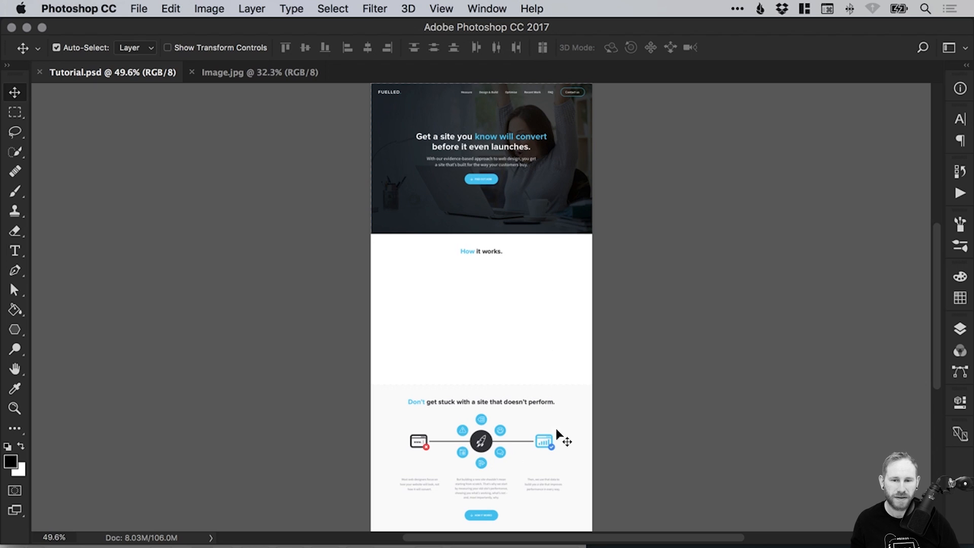
pyautogui.click(14, 407)
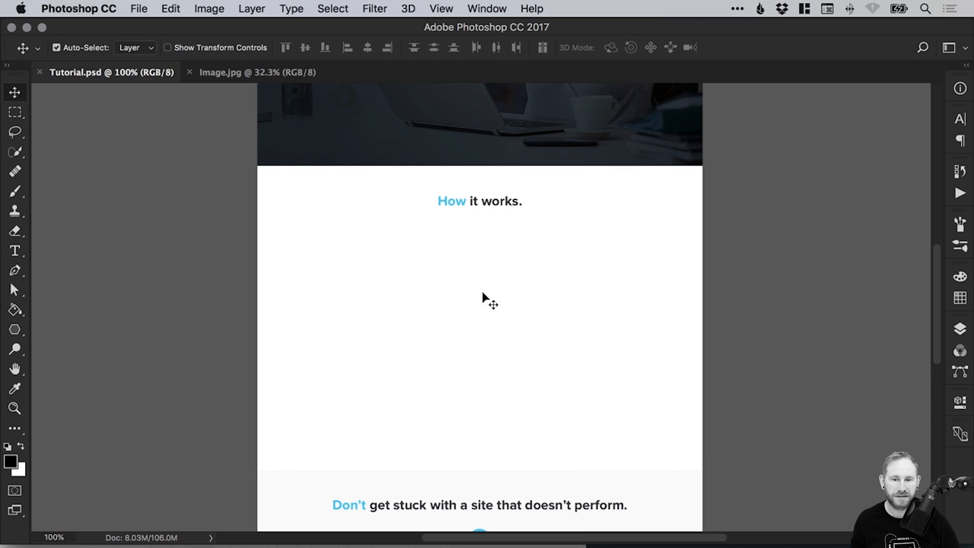
pyautogui.moveTo(476, 339)
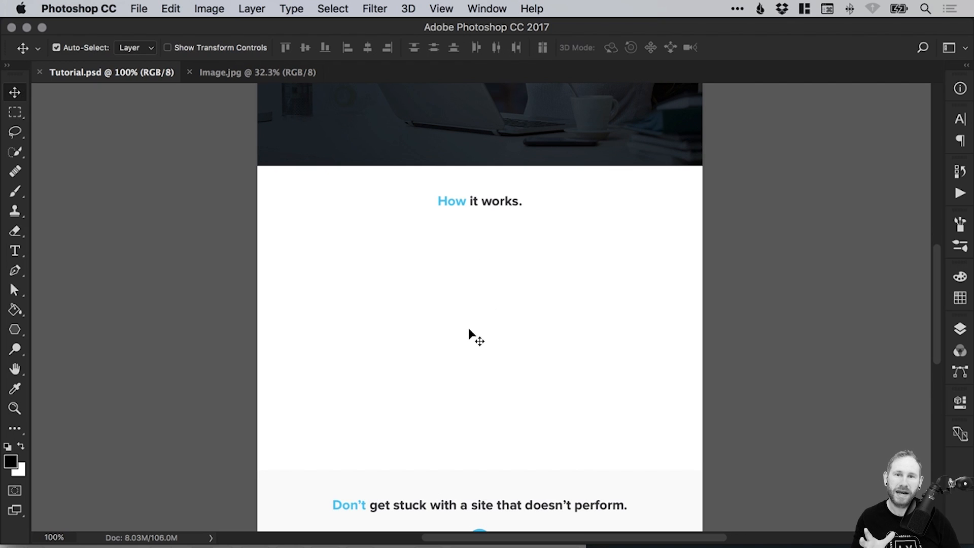
pyautogui.moveTo(481, 336)
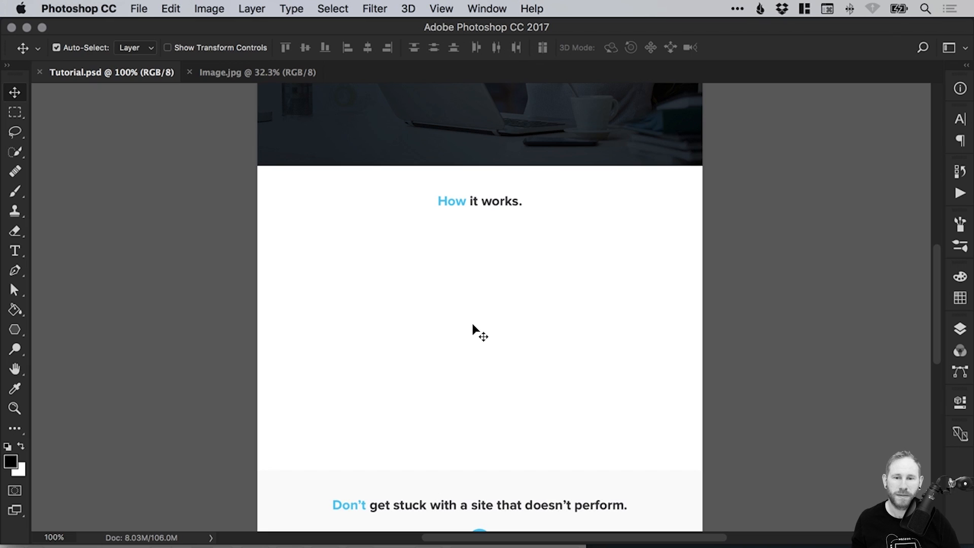
pyautogui.moveTo(383, 323)
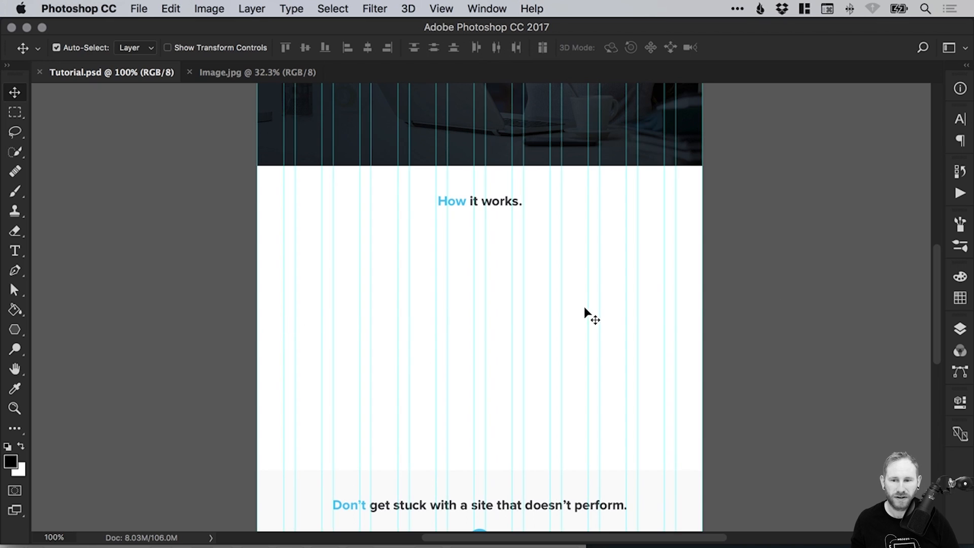
pyautogui.moveTo(299, 253)
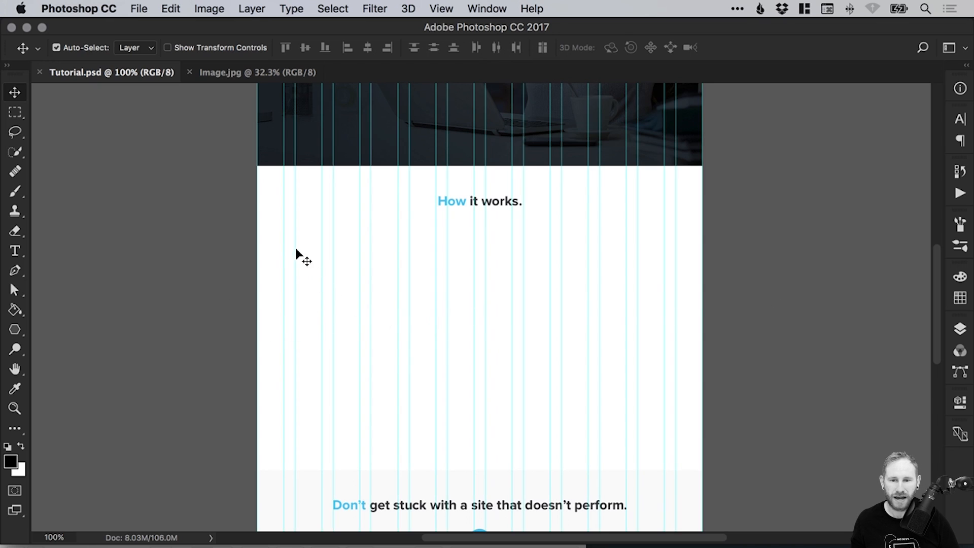
pyautogui.moveTo(450, 323)
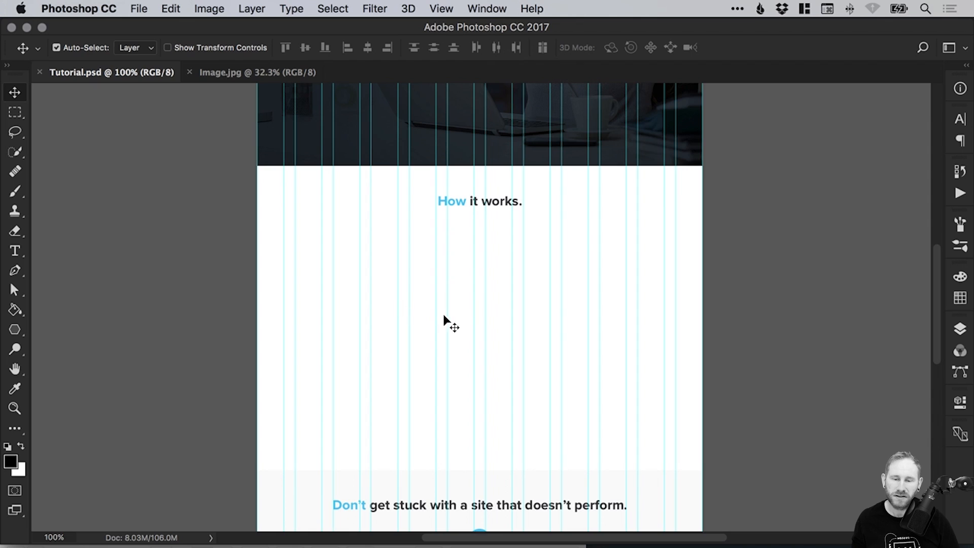
pyautogui.moveTo(478, 334)
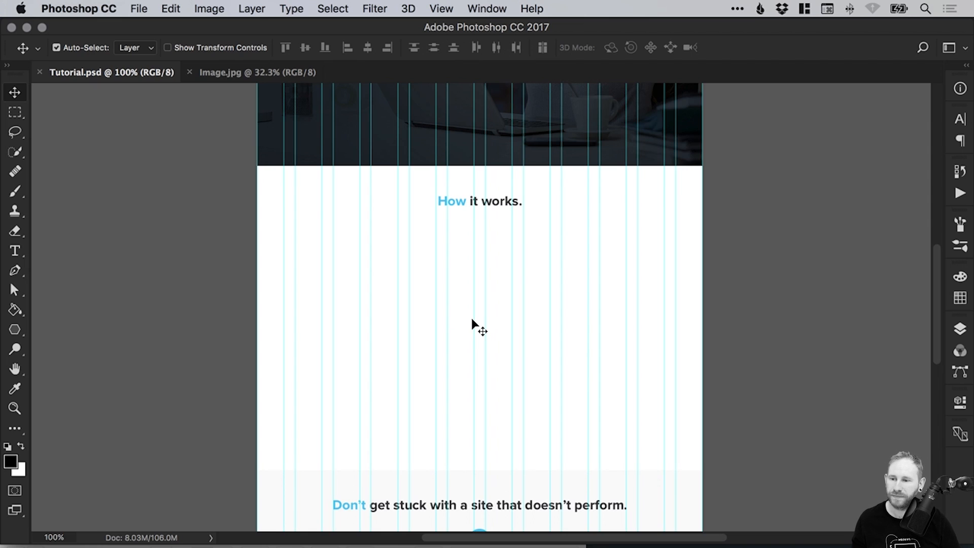
# Create a 16 by 9 px rectangle shape on the canvas with the Rectangle Tool.
pyautogui.click(15, 329)
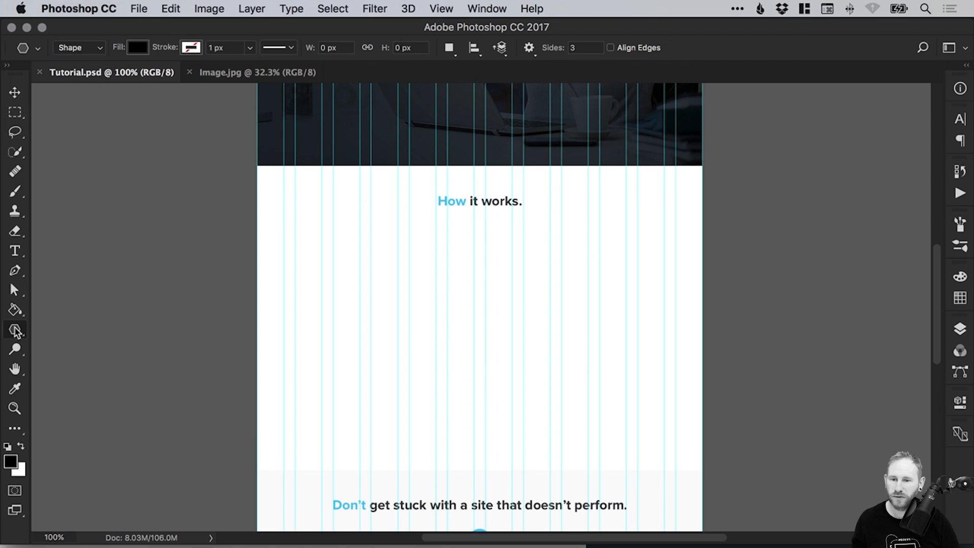
pyautogui.click(15, 329)
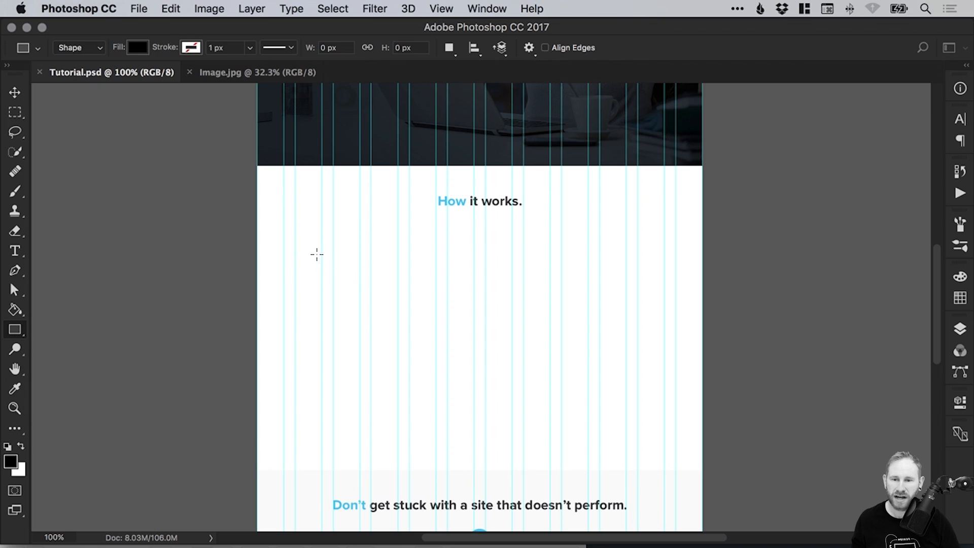
pyautogui.moveTo(297, 247); pyautogui.dragTo(523, 394)
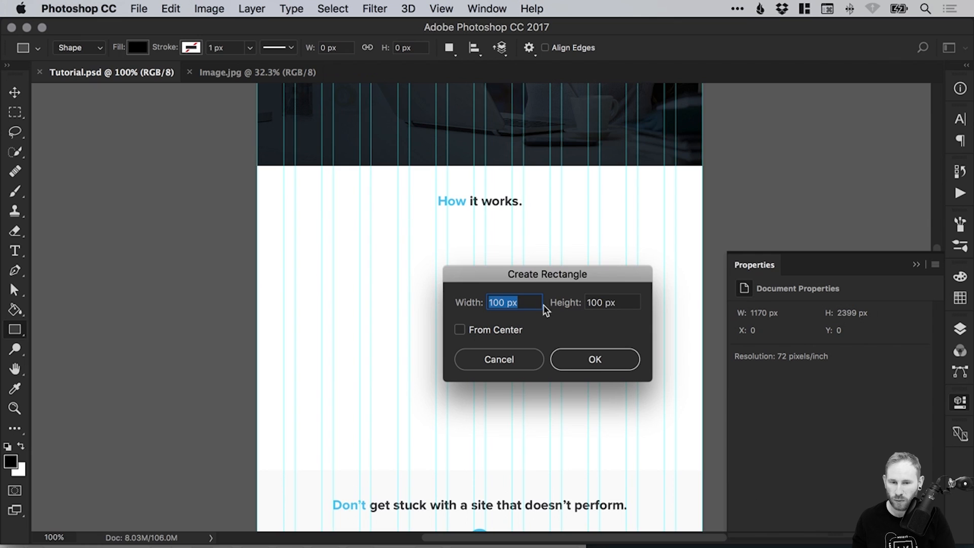
pyautogui.write('16')
pyautogui.click(612, 302)
pyautogui.write('9')
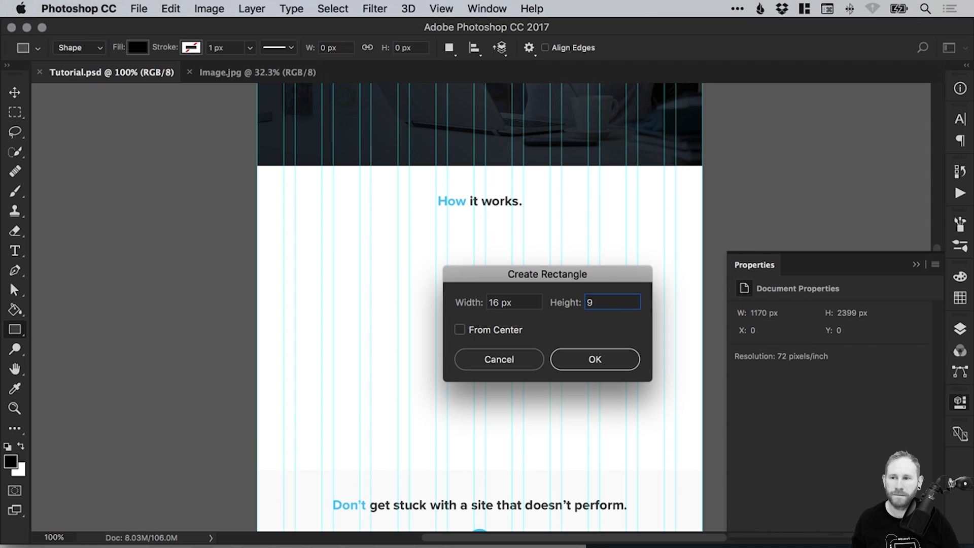
pyautogui.click(593, 359)
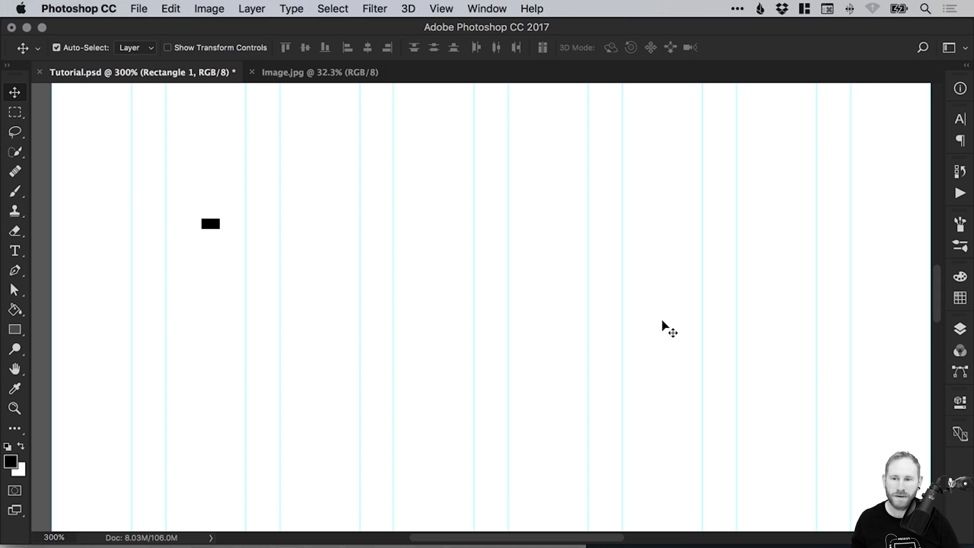
pyautogui.moveTo(211, 228)
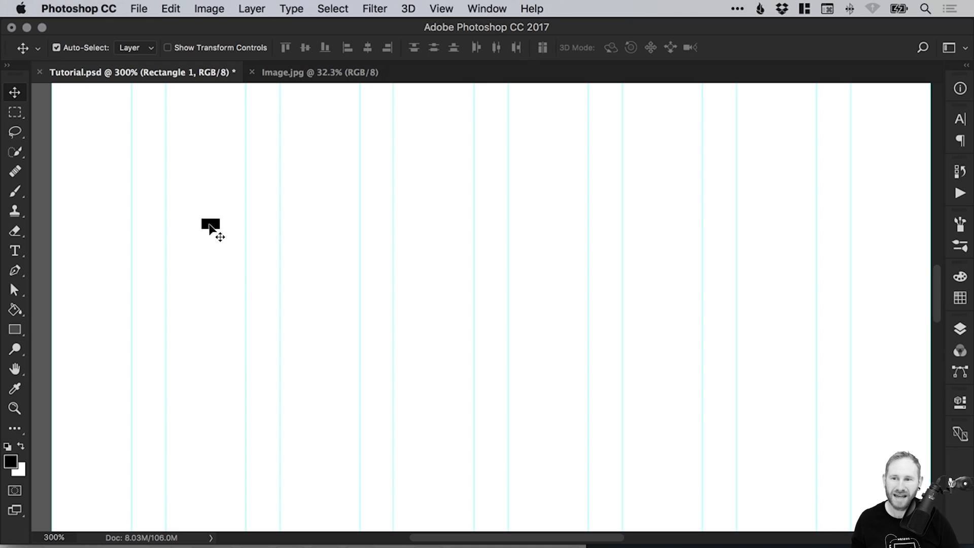
# Scale the small rectangle proportionally up across the content width and apply it.
pyautogui.click(170, 8)
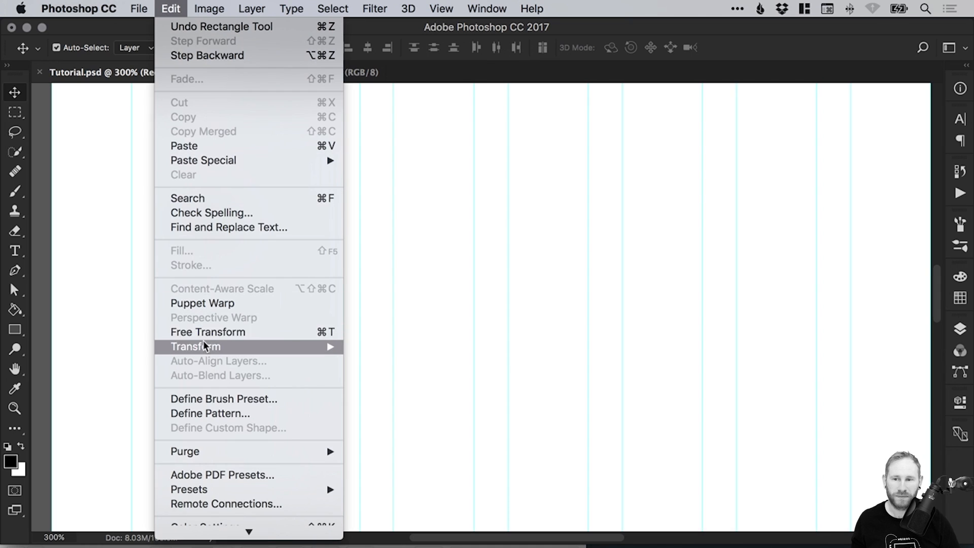
pyautogui.click(208, 332)
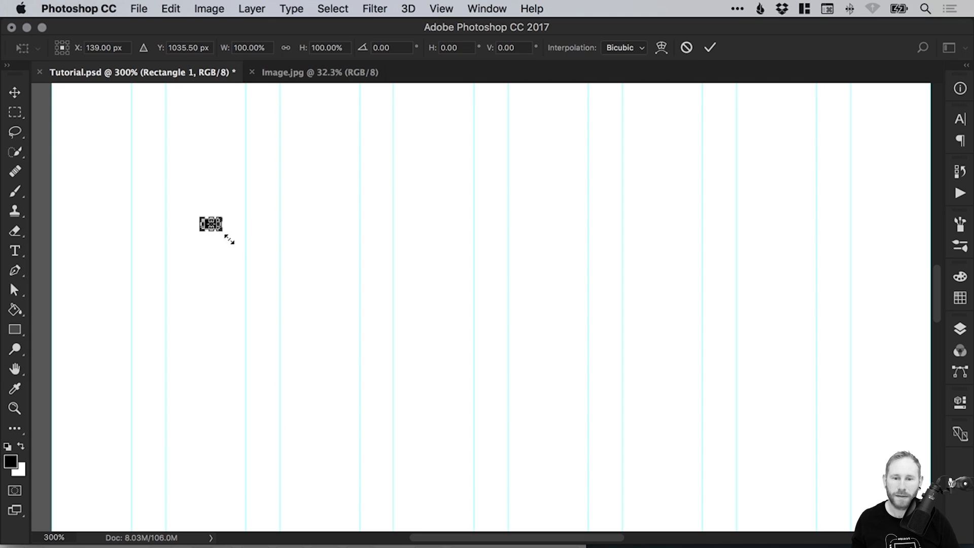
pyautogui.moveTo(222, 238); pyautogui.dragTo(583, 432)
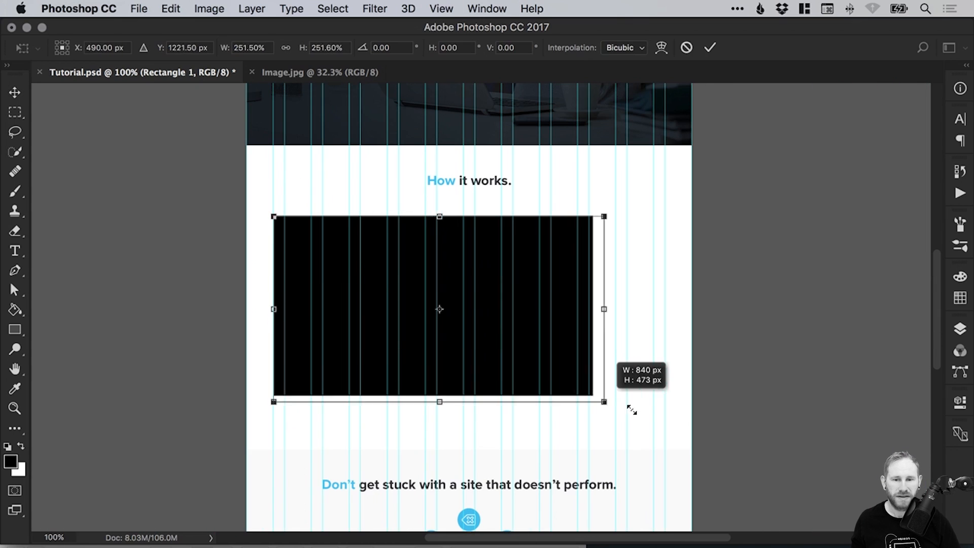
pyautogui.click(710, 48)
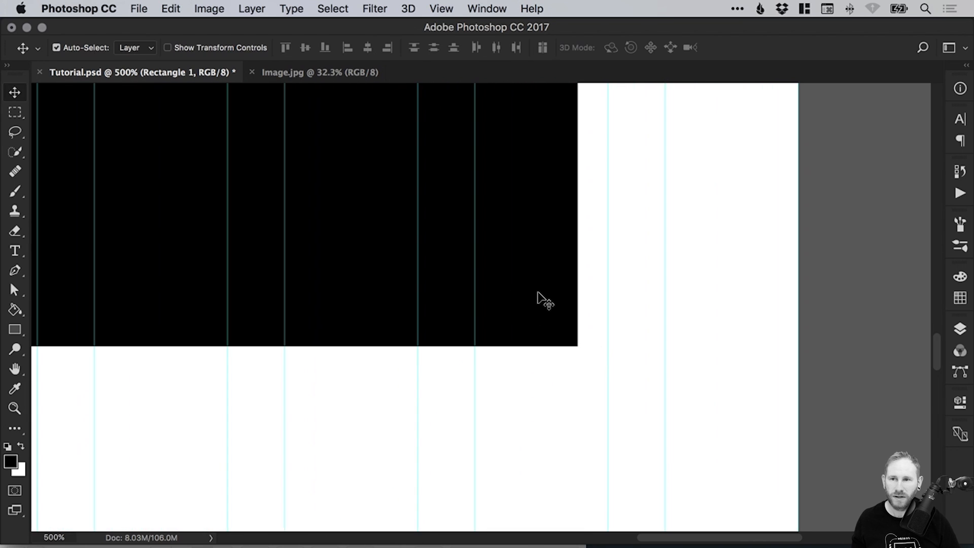
# Start a second Free Transform on the rectangle to fine-tune its size.
pyautogui.click(170, 9)
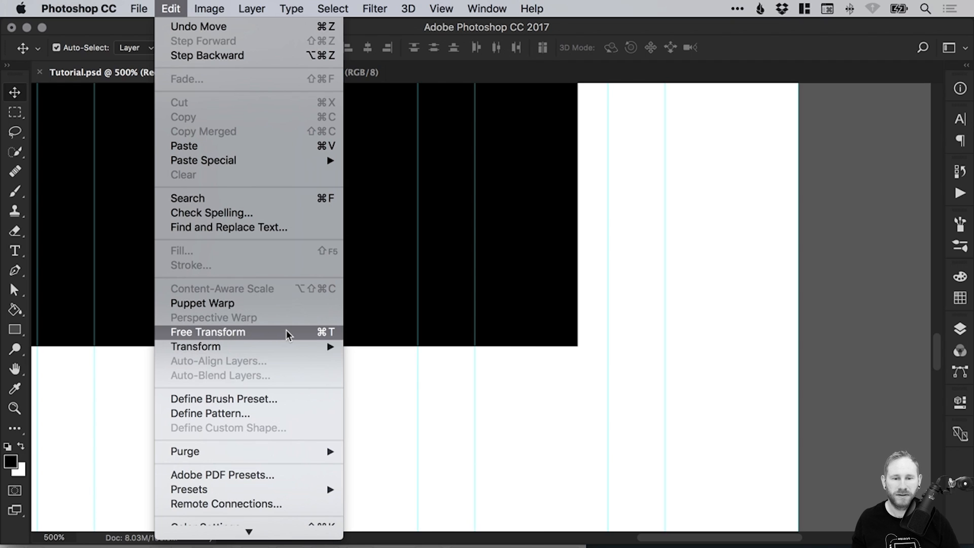
pyautogui.click(207, 332)
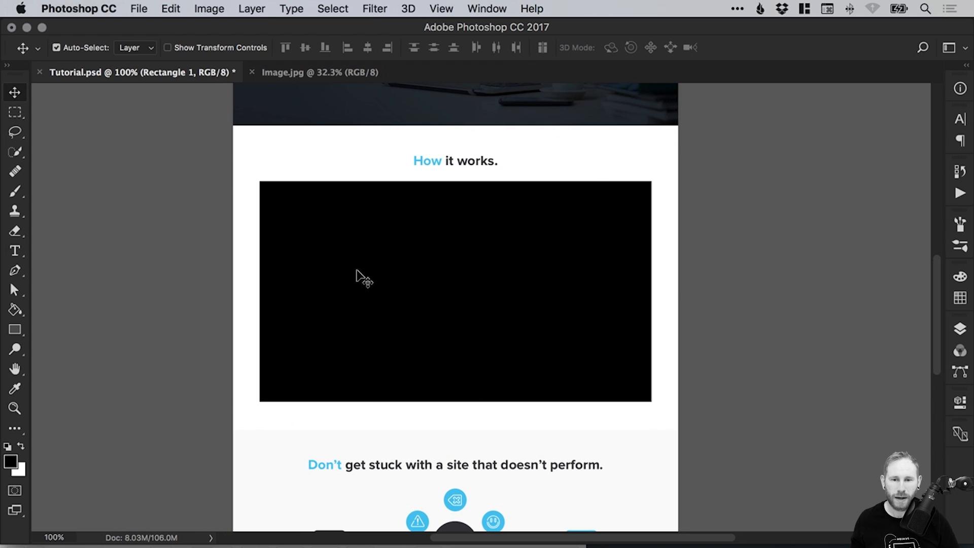
pyautogui.moveTo(407, 278)
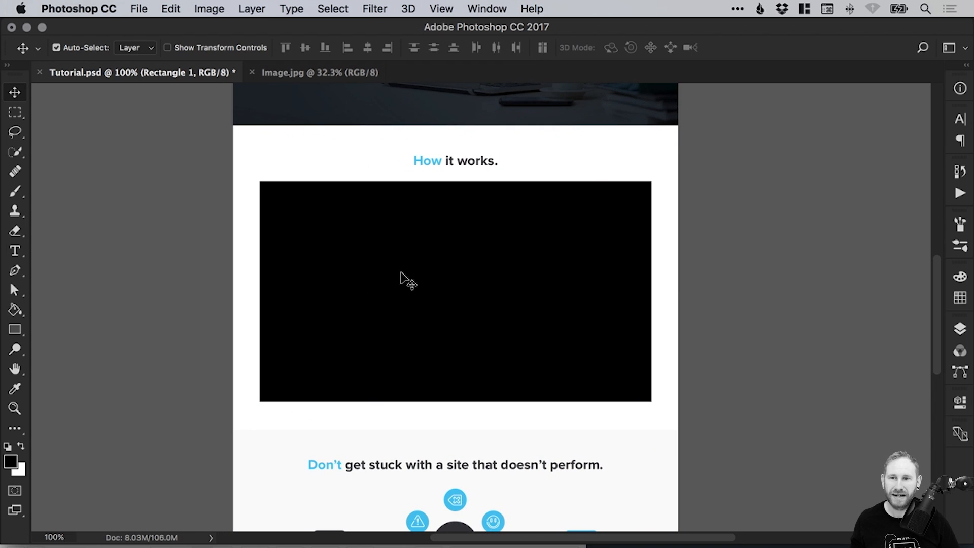
pyautogui.moveTo(314, 103)
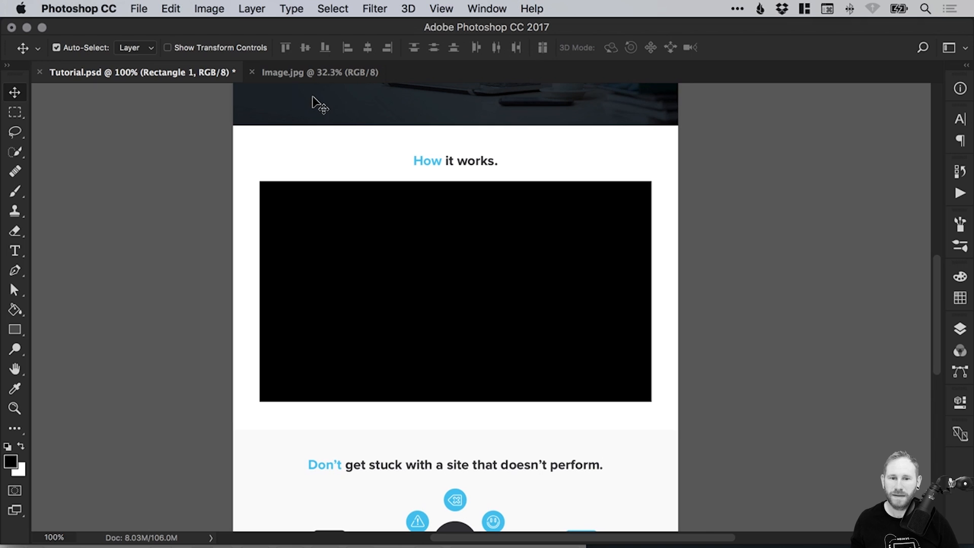
pyautogui.click(320, 72)
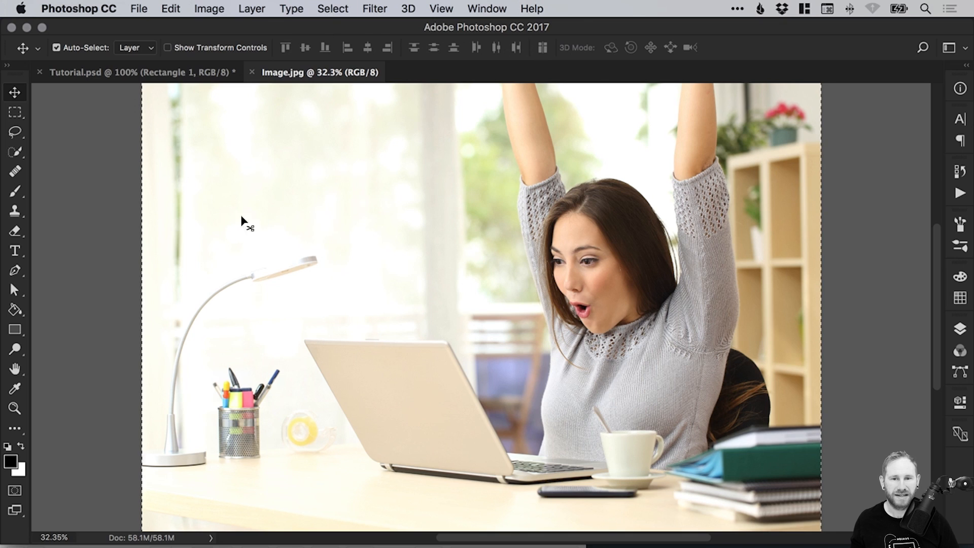
pyautogui.moveTo(386, 289)
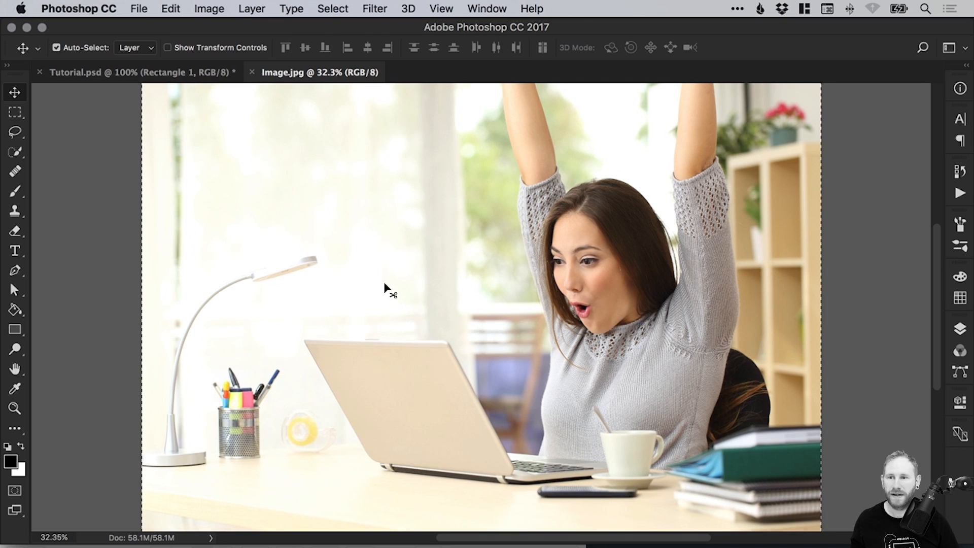
pyautogui.click(171, 9)
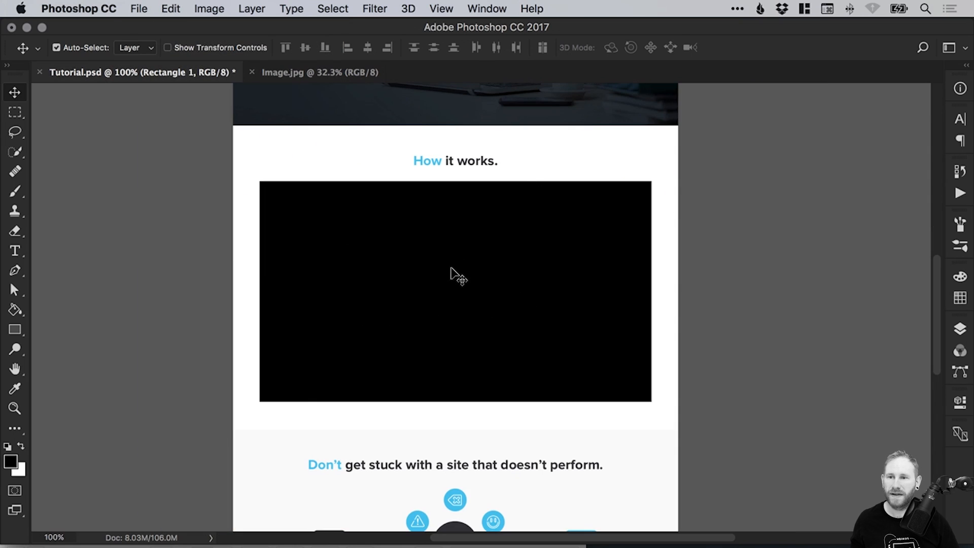
# Paste the office photo as a new layer and stretch it to cover the black 16:9 block.
pyautogui.click(170, 9)
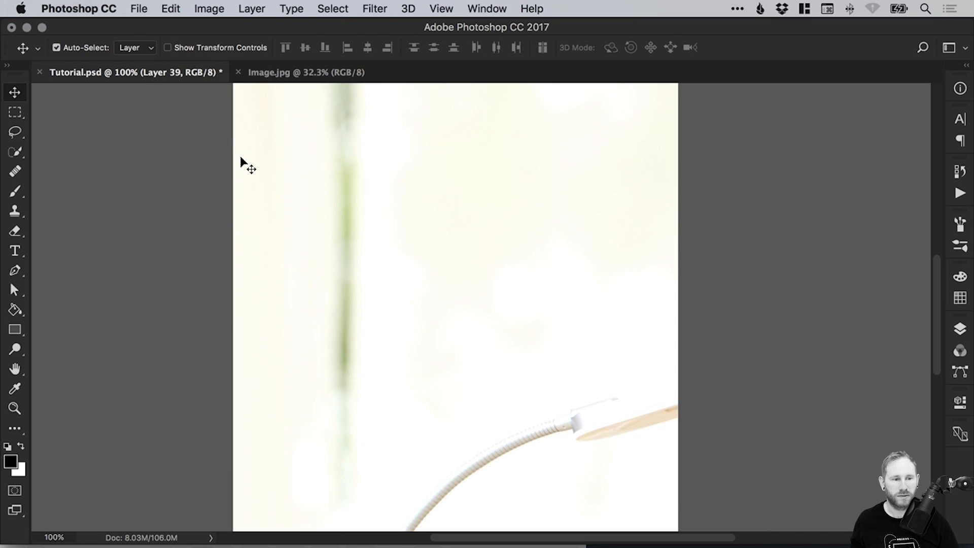
pyautogui.click(959, 328)
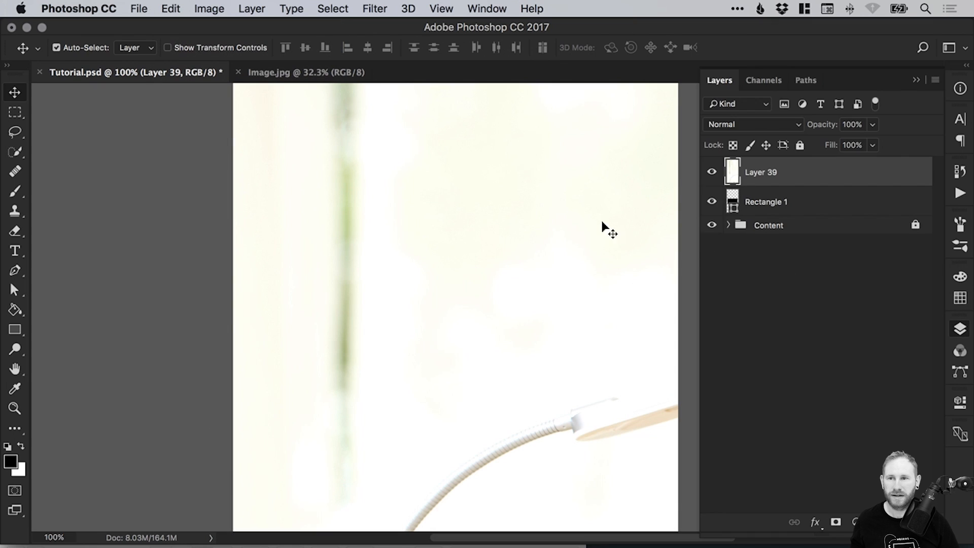
pyautogui.click(170, 8)
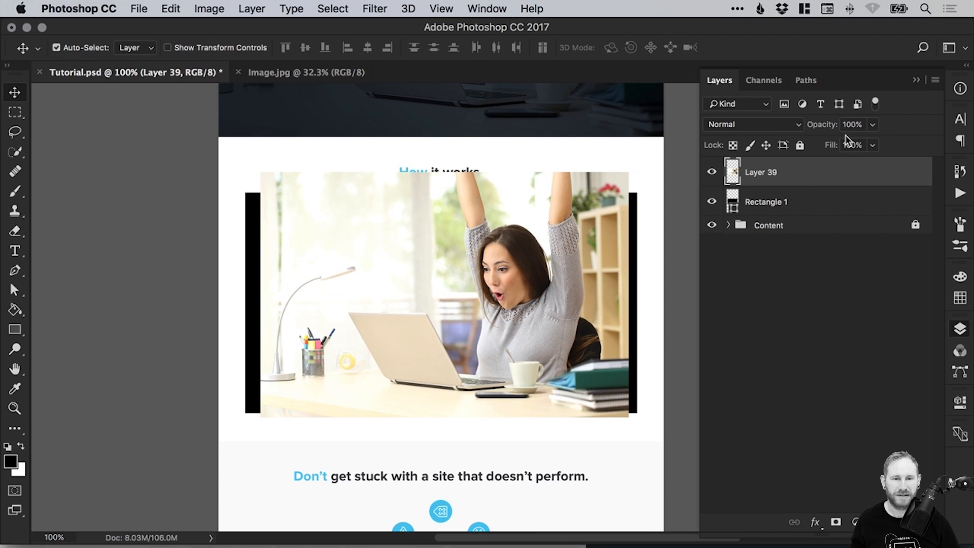
pyautogui.press('cmd+t')
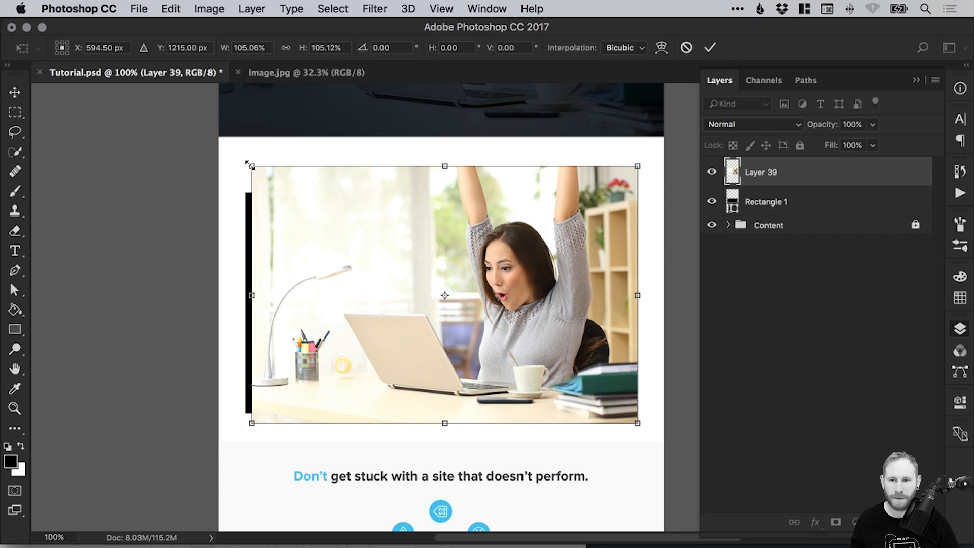
pyautogui.moveTo(246, 163); pyautogui.dragTo(243, 161)
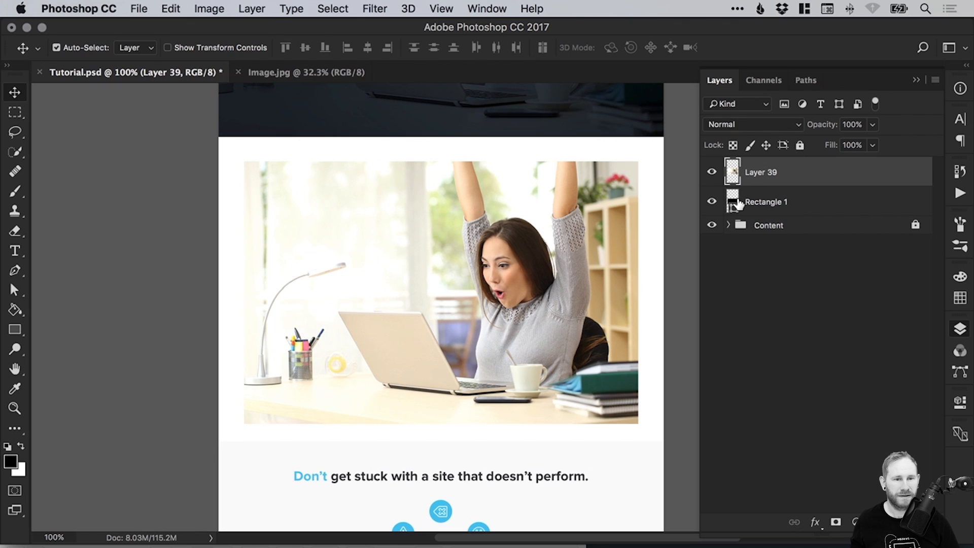
# Rename the rectangle layer to 'Player 16:9' and begin renaming the photo layer to 'Image'.
pyautogui.doubleClick(766, 202)
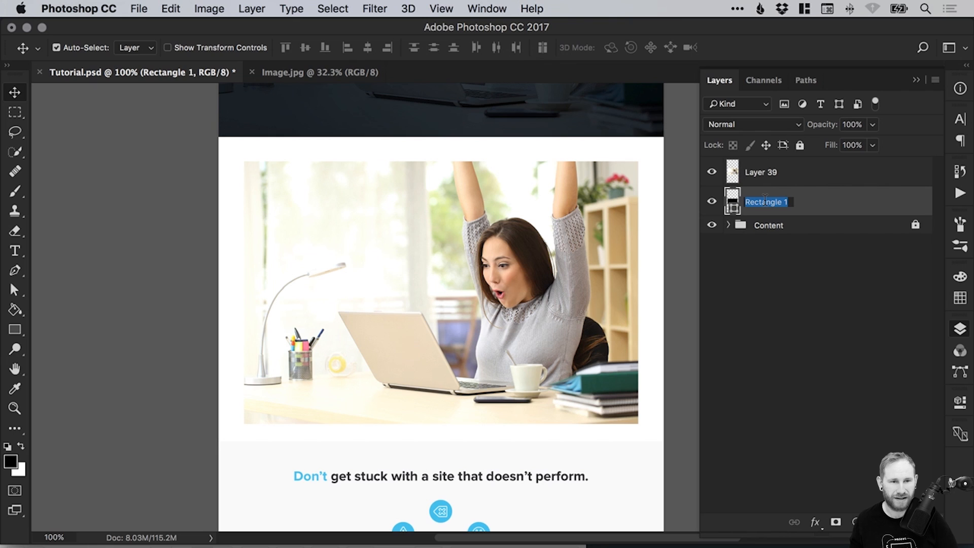
pyautogui.write('Player')
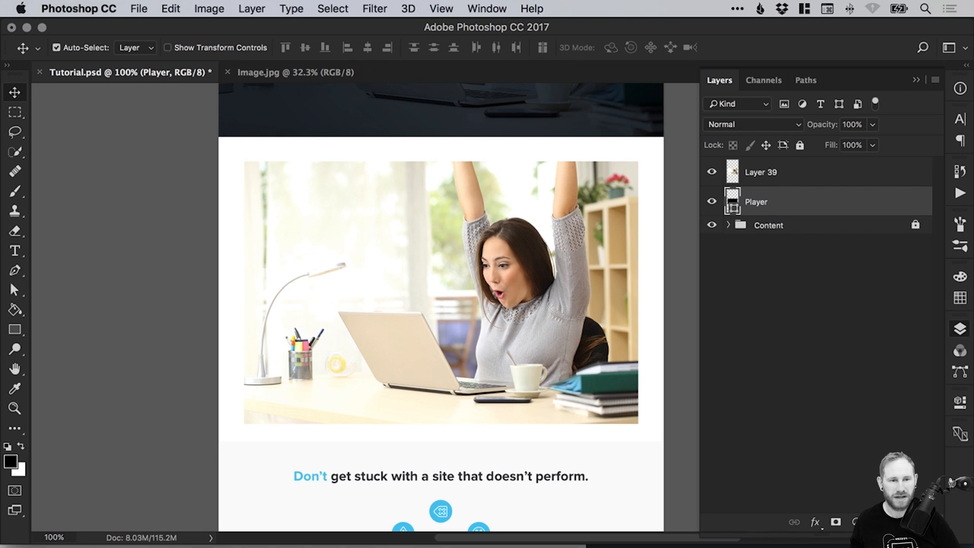
pyautogui.write('1')
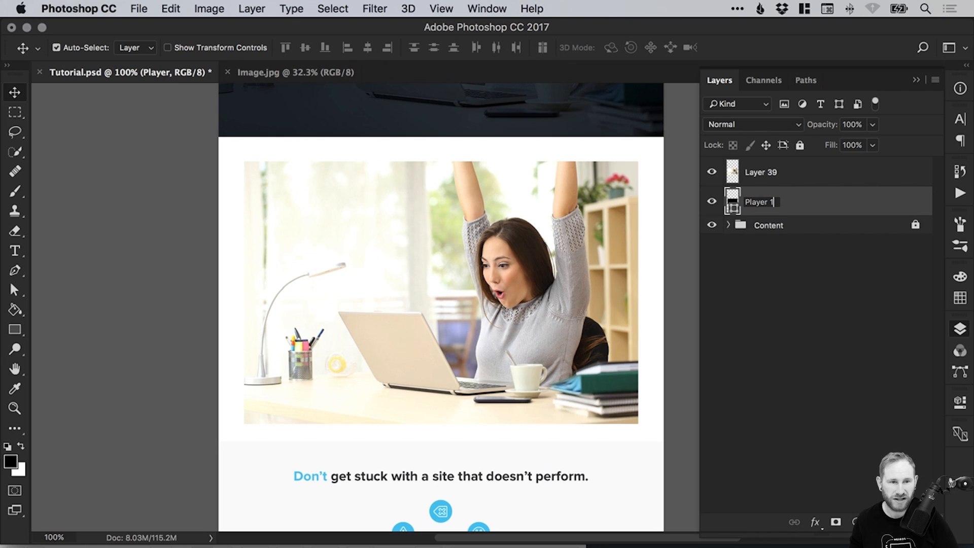
pyautogui.write('6:9')
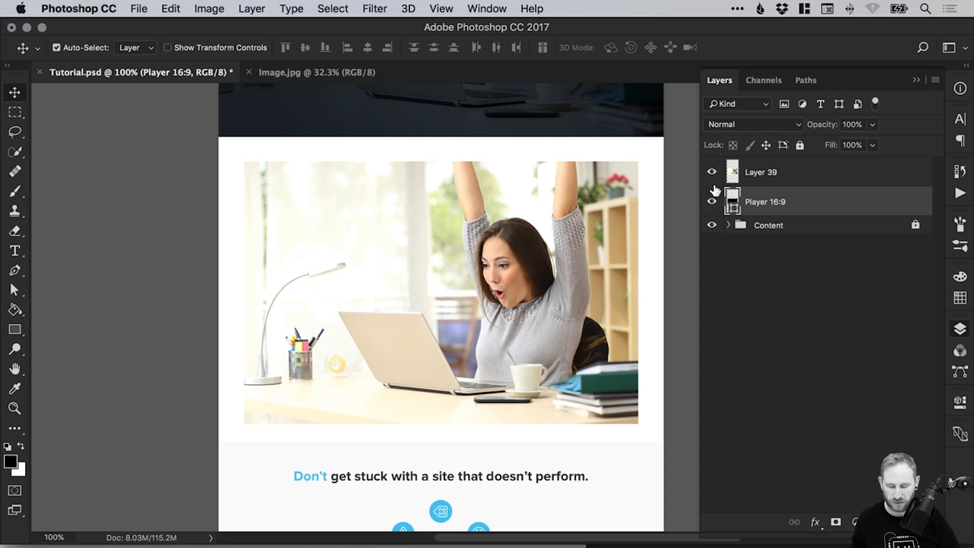
pyautogui.doubleClick(760, 173)
pyautogui.write('Image')
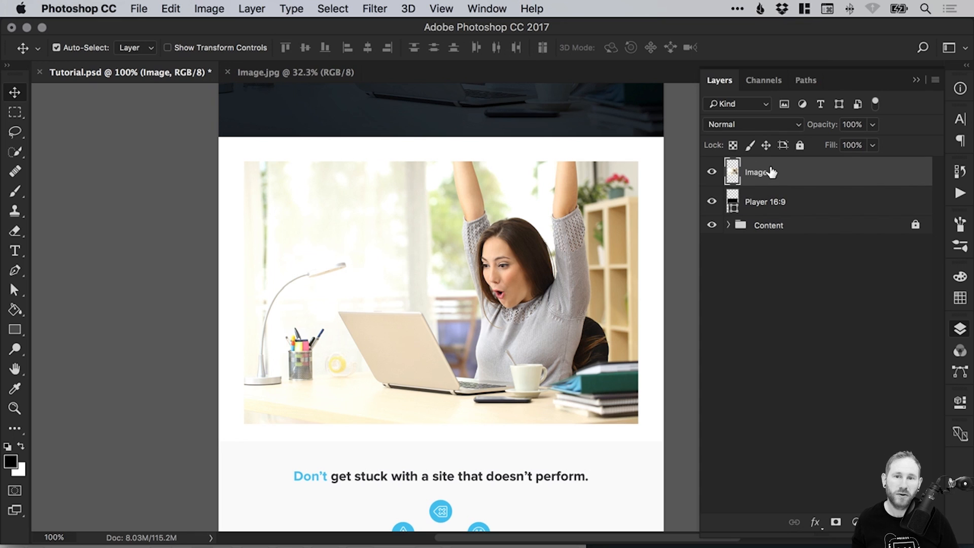
pyautogui.moveTo(725, 220)
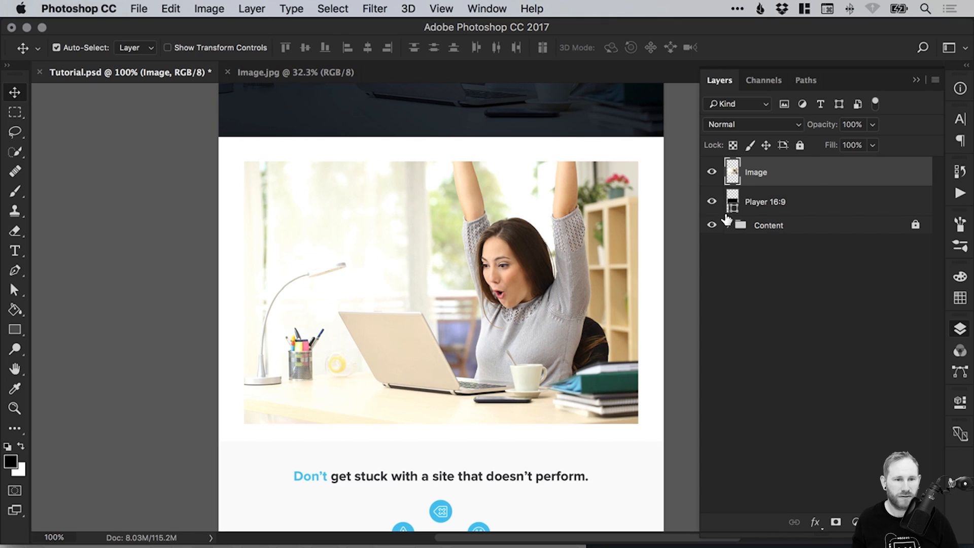
pyautogui.moveTo(733, 203)
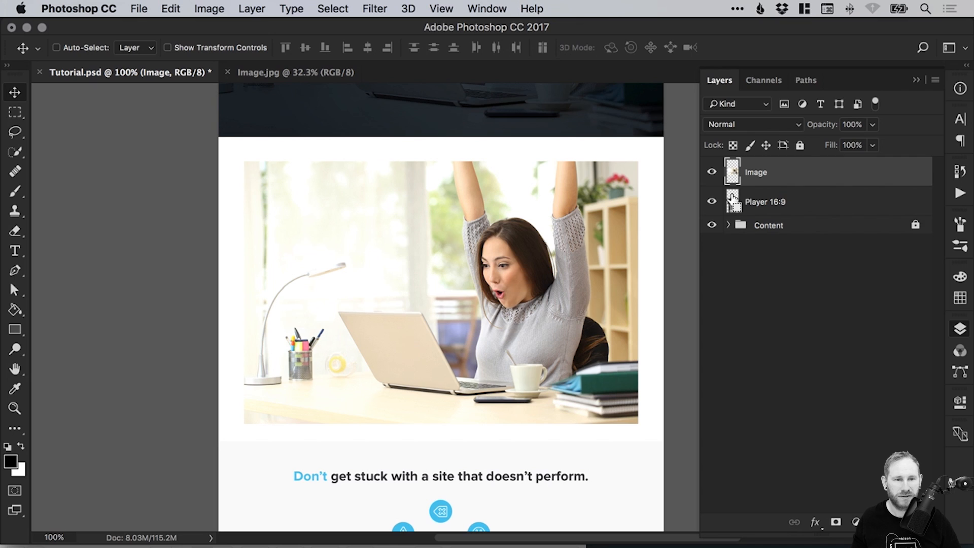
# Load the Player 16:9 rectangle's outline as a selection and show the photo layer again.
pyautogui.click(712, 172)
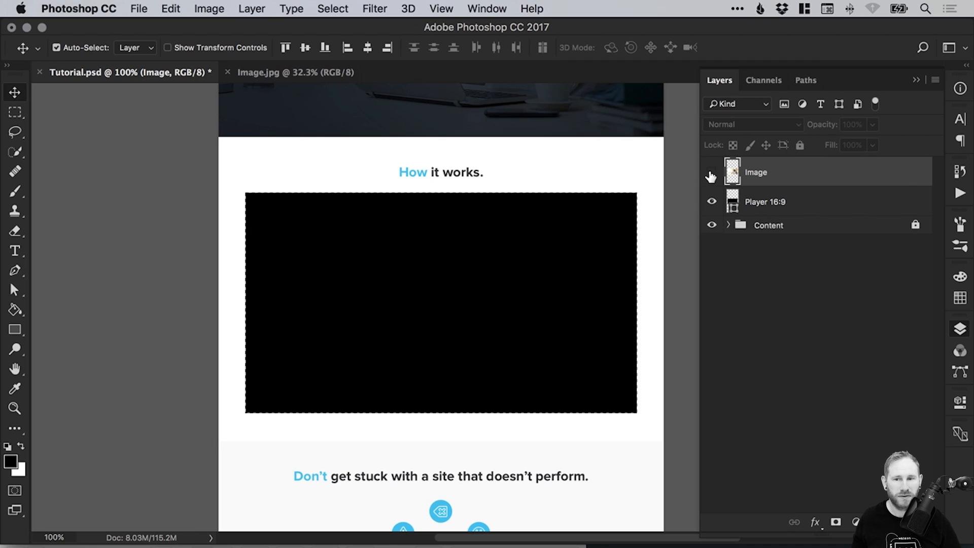
pyautogui.click(712, 173)
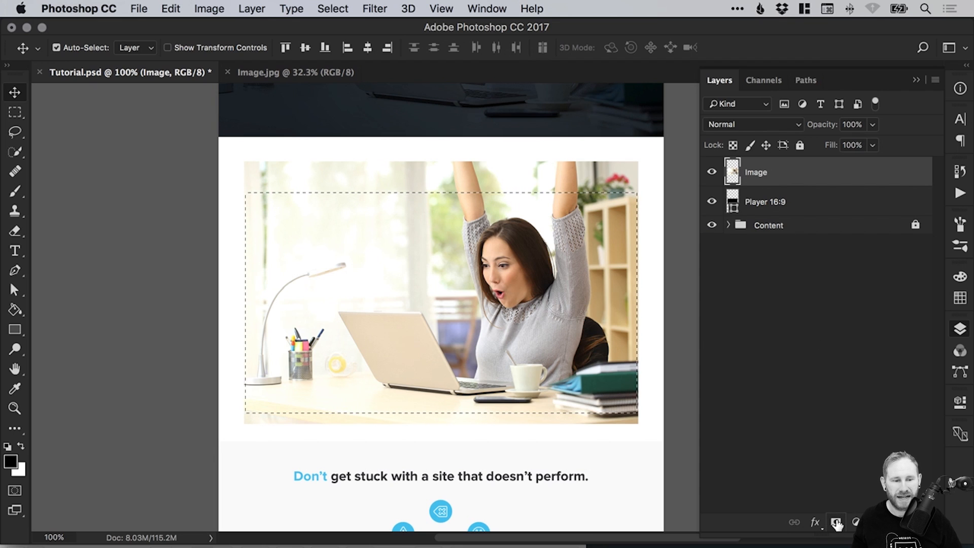
pyautogui.moveTo(836, 522)
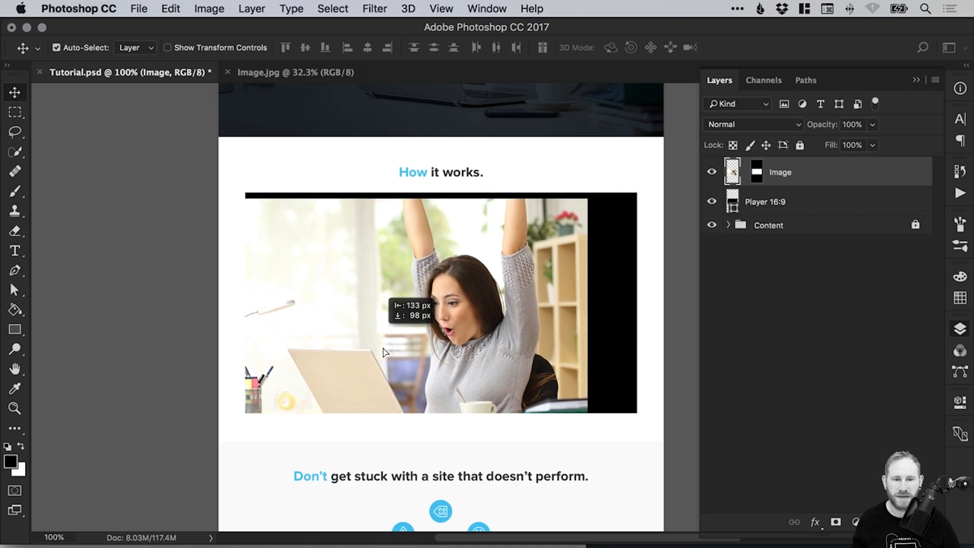
# Reposition the photo inside the masked 16:9 frame so it fills it.
pyautogui.moveTo(382, 351); pyautogui.dragTo(323, 365)
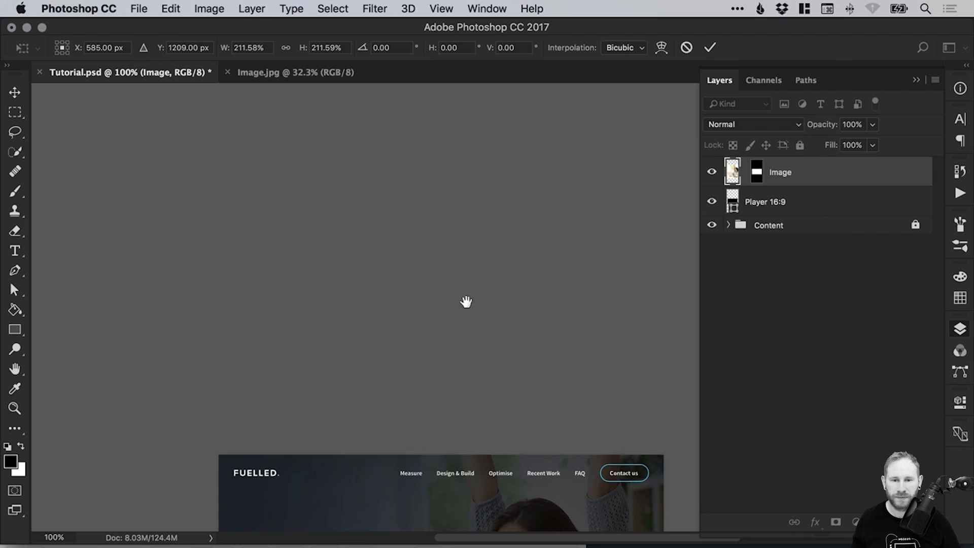
pyautogui.scroll(-3)
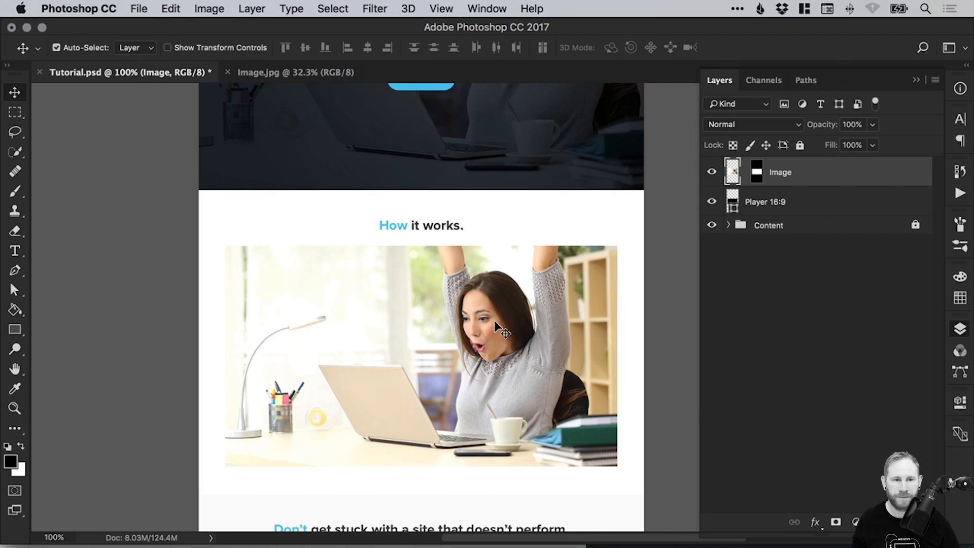
pyautogui.scroll(-3)
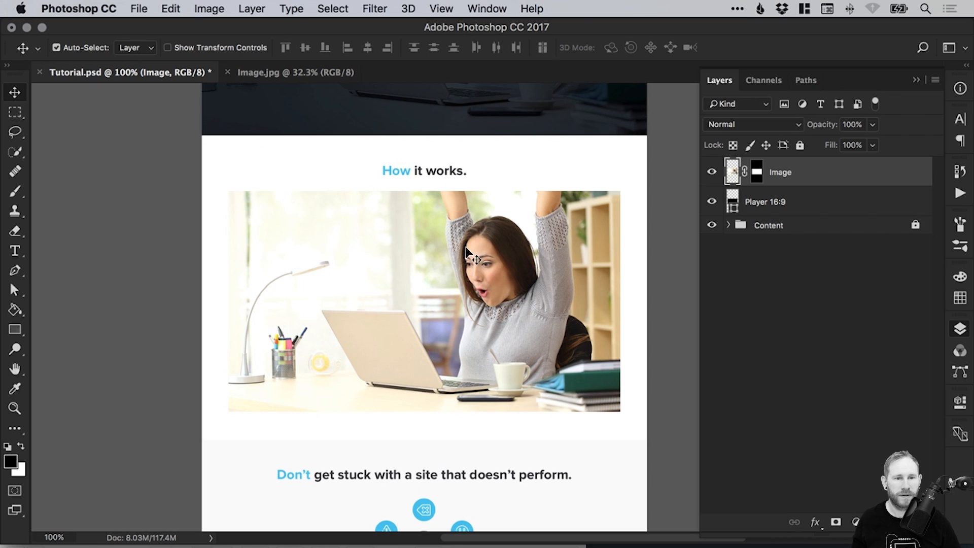
# Toggle the photo layer's visibility to check the frame, leaving it shown.
pyautogui.click(712, 173)
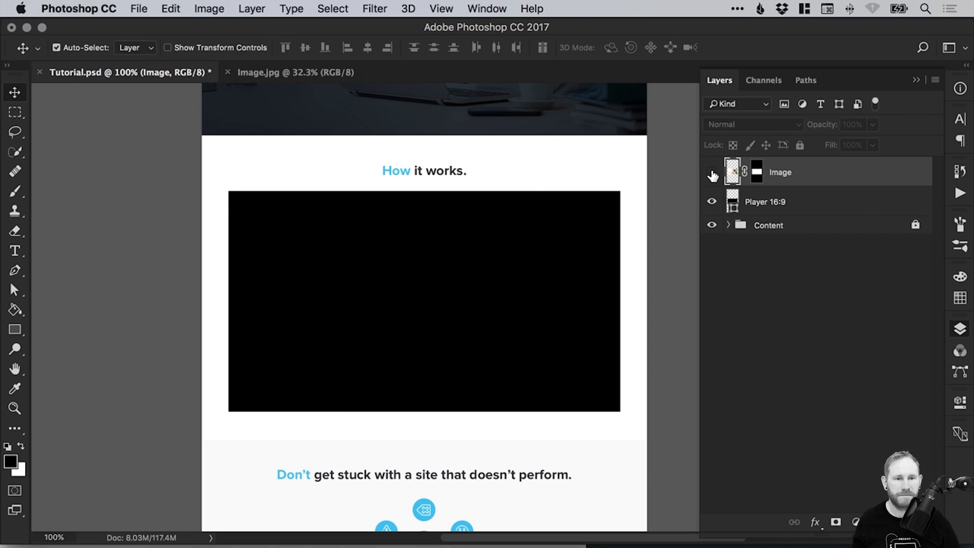
pyautogui.click(712, 176)
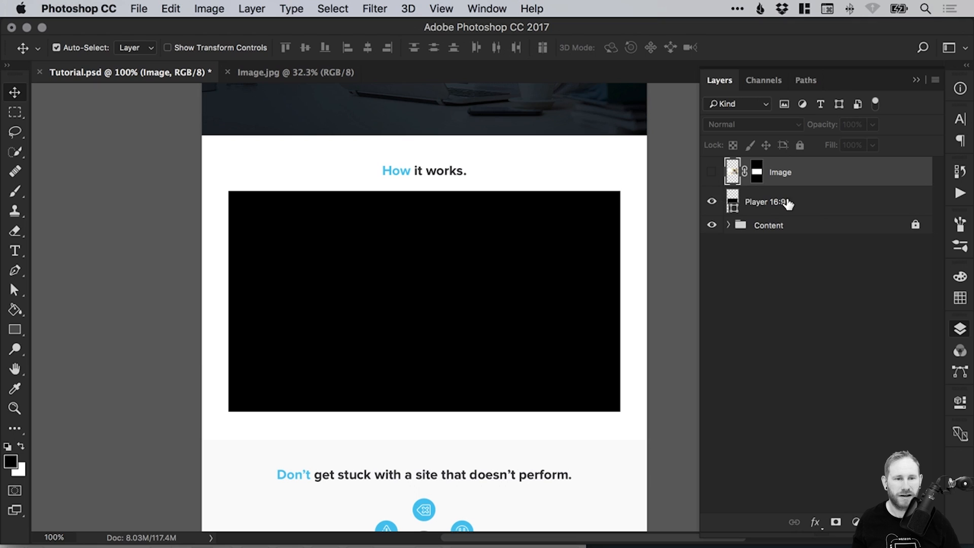
pyautogui.click(712, 172)
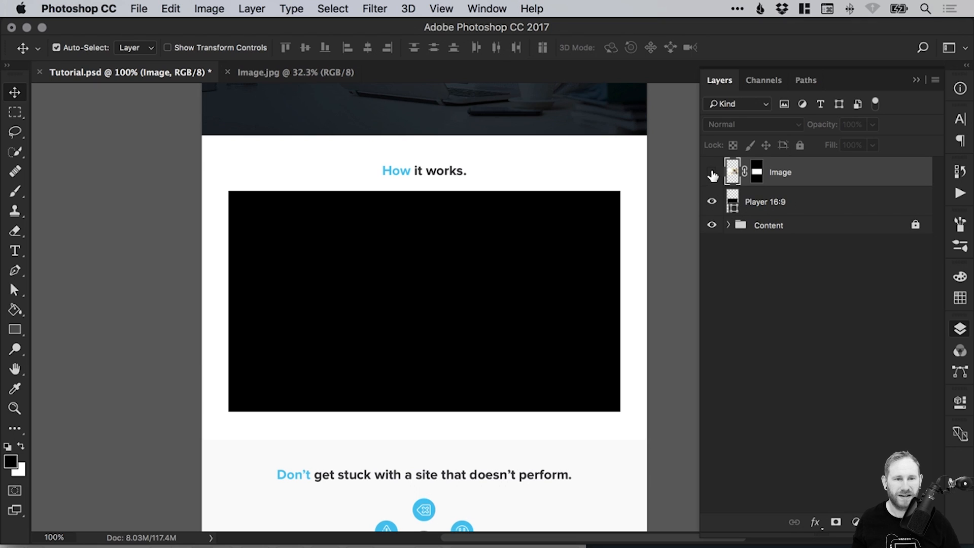
pyautogui.click(712, 173)
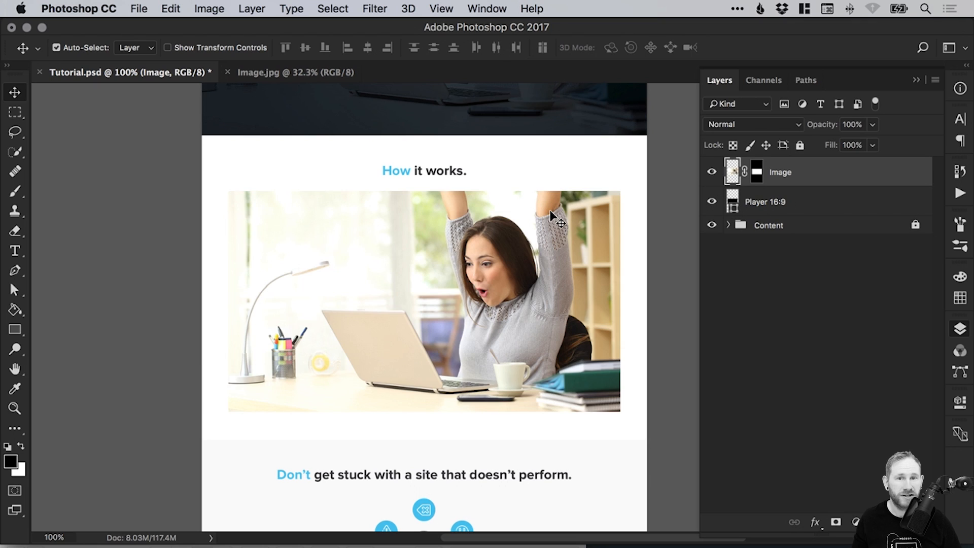
pyautogui.moveTo(611, 225)
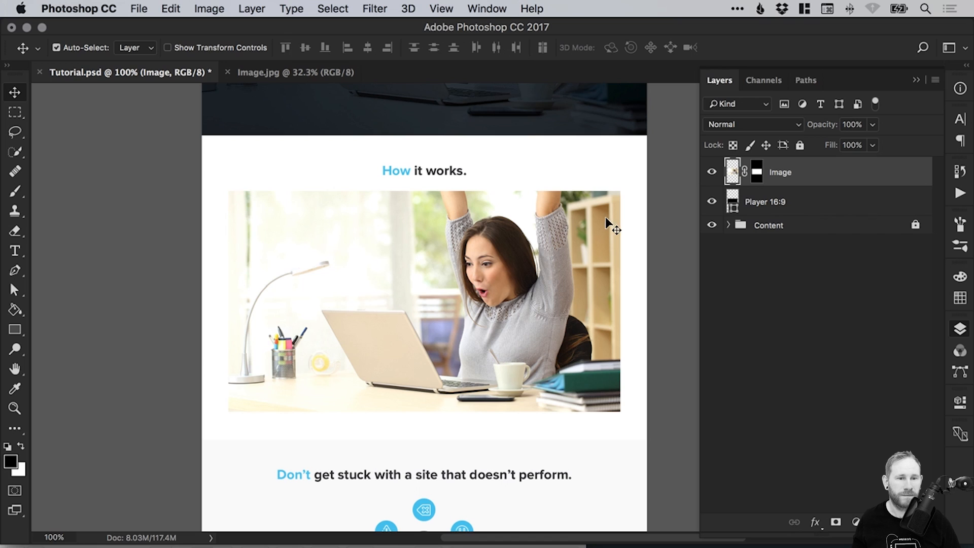
pyautogui.moveTo(761, 206)
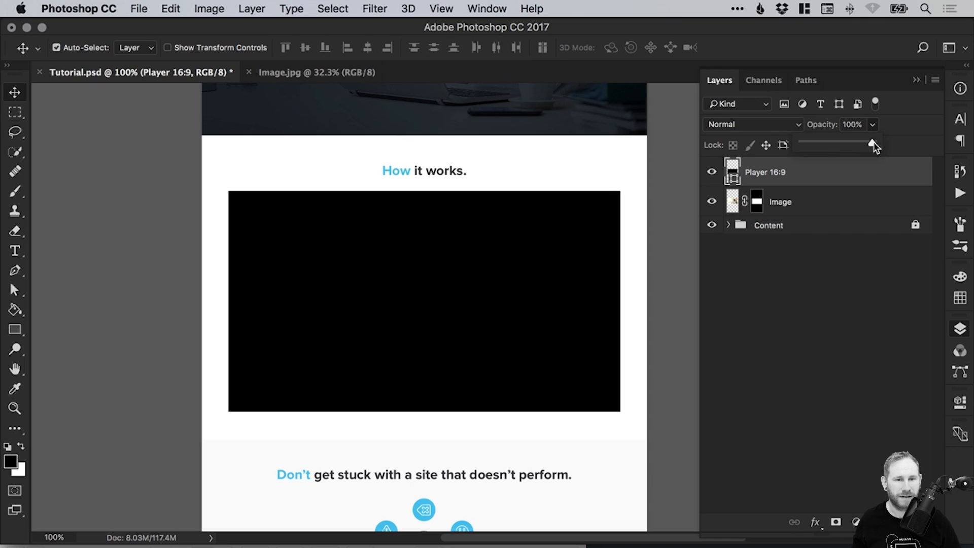
# Lower the Player 16:9 overlay's opacity to 60% and begin editing its fill colour.
pyautogui.moveTo(871, 144); pyautogui.dragTo(860, 144)
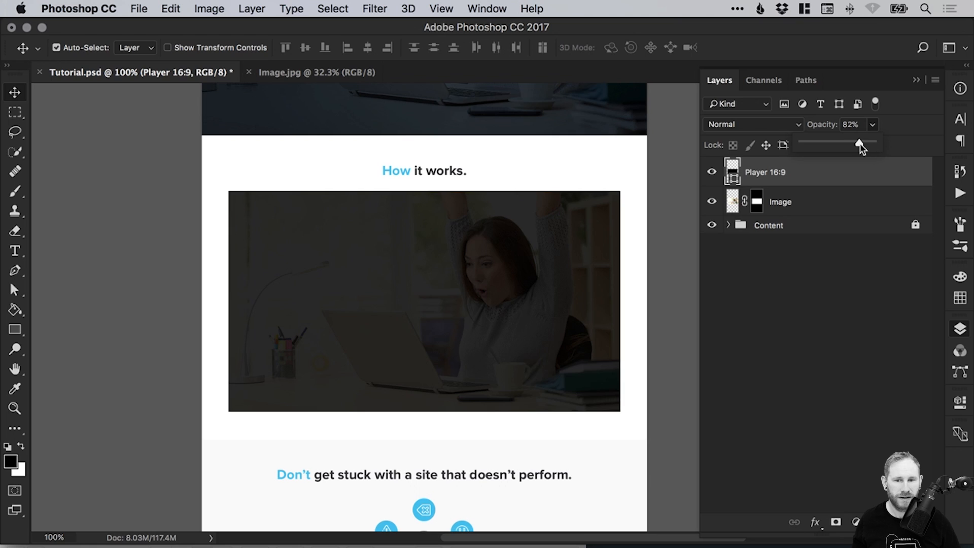
pyautogui.moveTo(859, 144); pyautogui.dragTo(845, 144)
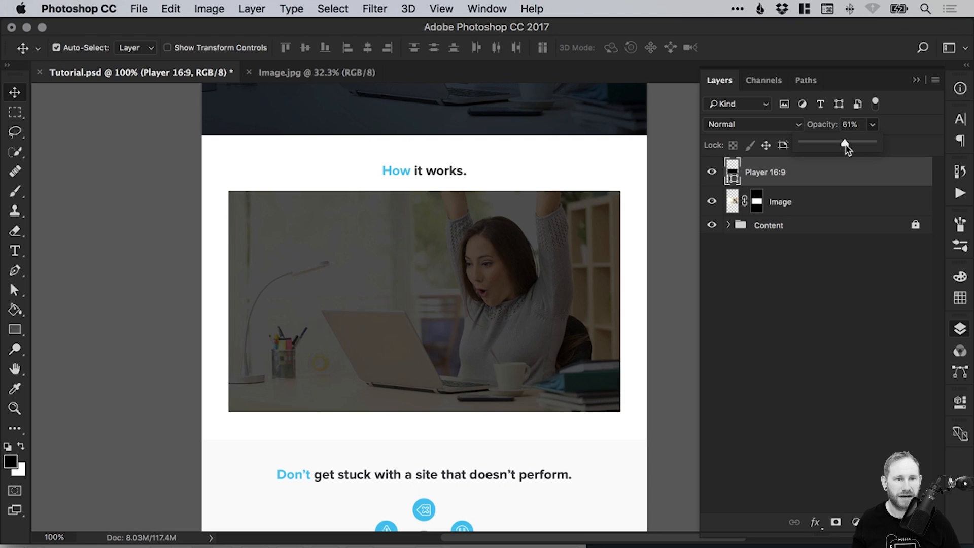
pyautogui.moveTo(848, 143); pyautogui.dragTo(843, 143)
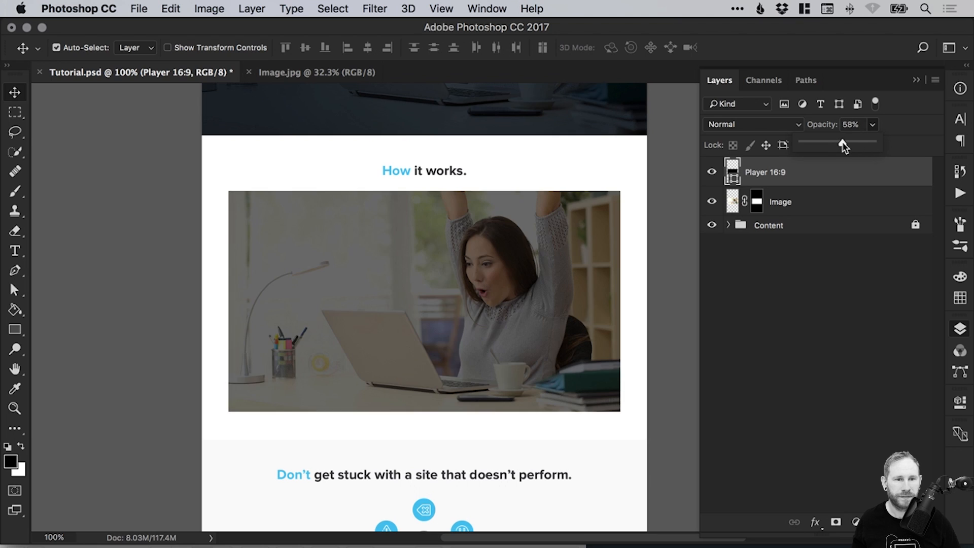
pyautogui.moveTo(842, 143); pyautogui.dragTo(845, 143)
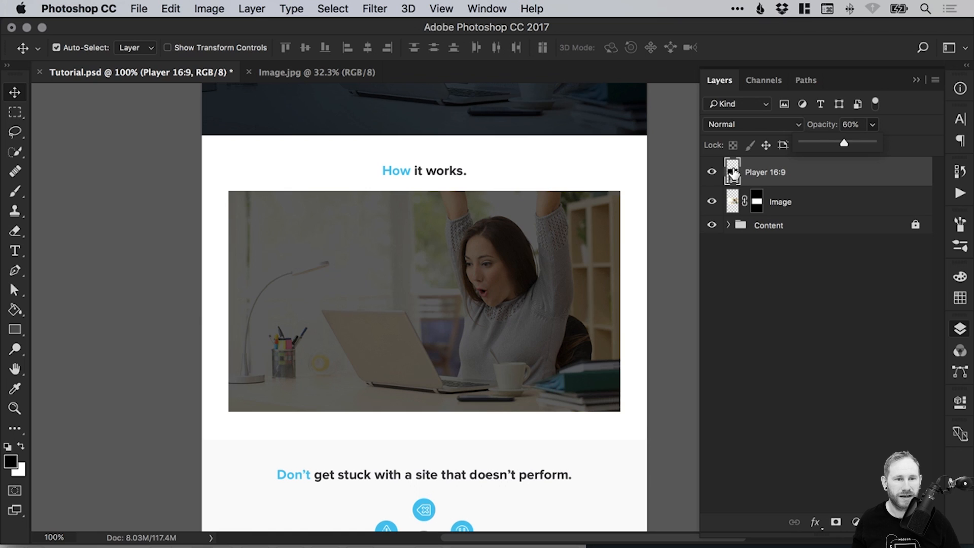
pyautogui.doubleClick(732, 172)
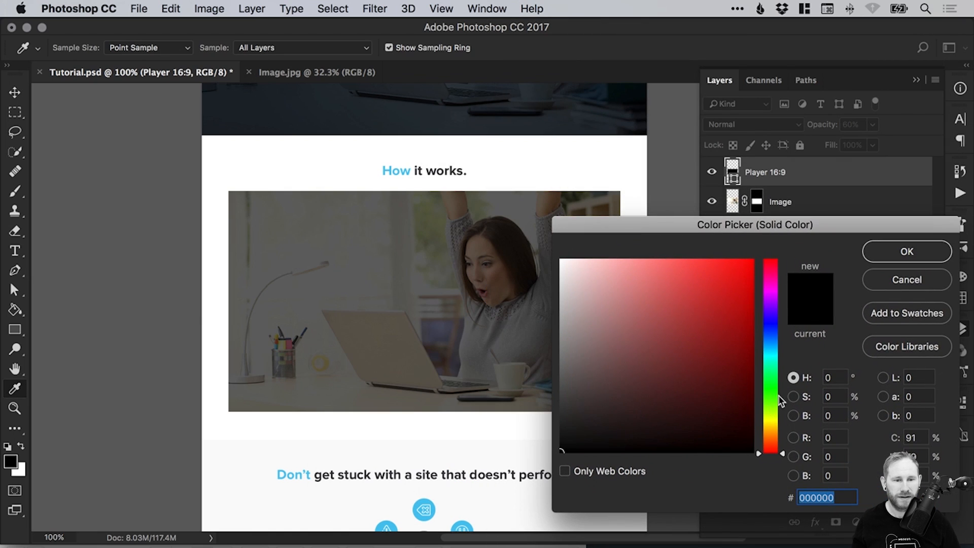
# Fill the overlay dark navy (#011020) and raise its opacity to 84%.
pyautogui.click(770, 339)
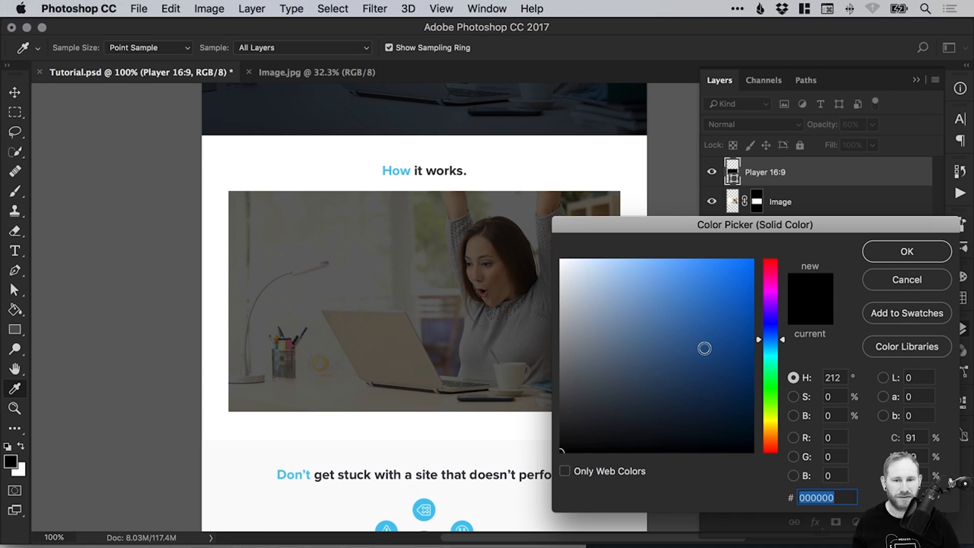
pyautogui.click(737, 436)
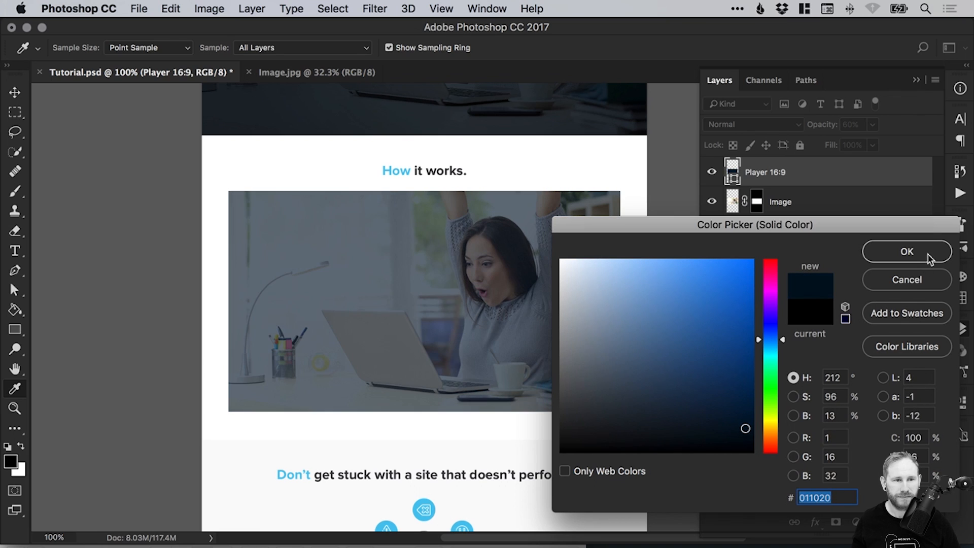
pyautogui.click(904, 251)
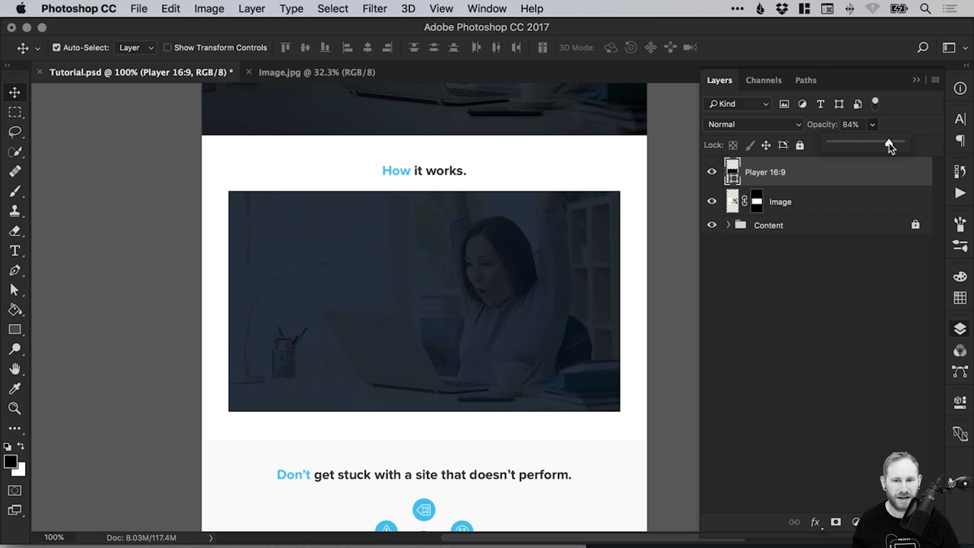
pyautogui.moveTo(893, 144); pyautogui.dragTo(885, 144)
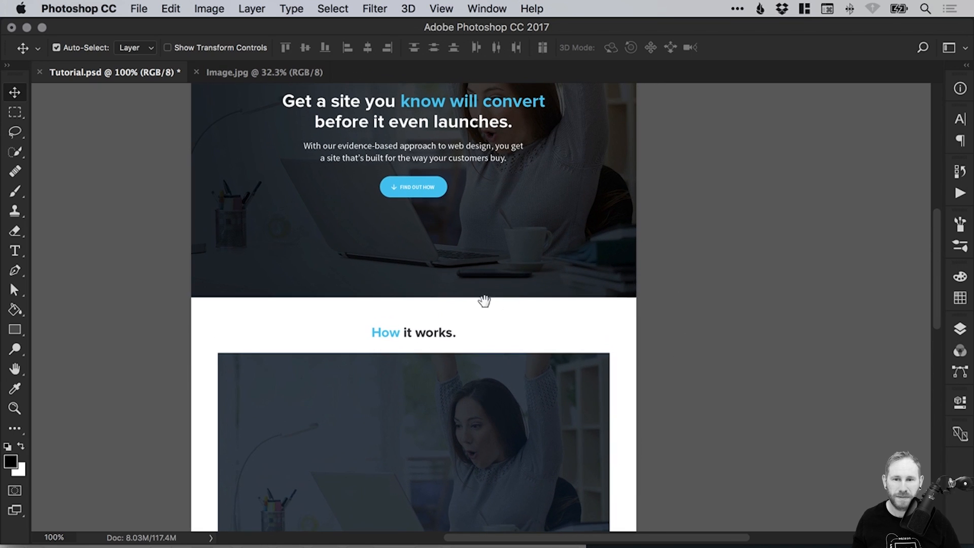
# Select the blue overlay, switch apps with Cmd+Tab, and return to Photoshop to bring the play icon in.
pyautogui.scroll(-3)
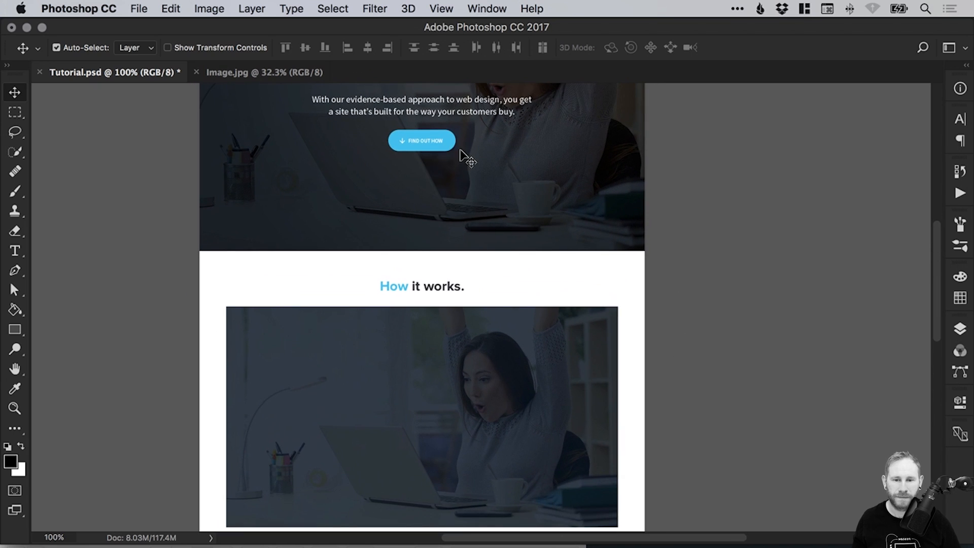
pyautogui.scroll(-3)
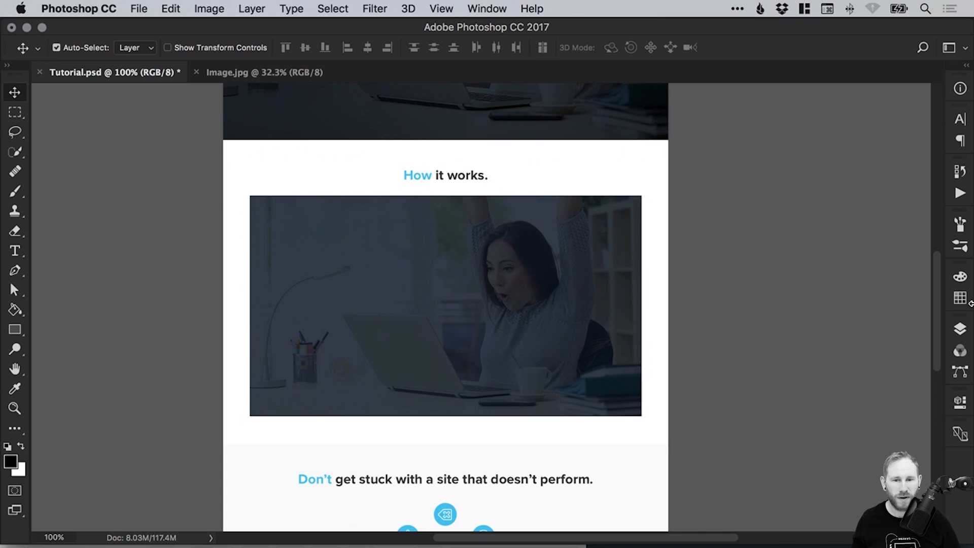
pyautogui.click(959, 329)
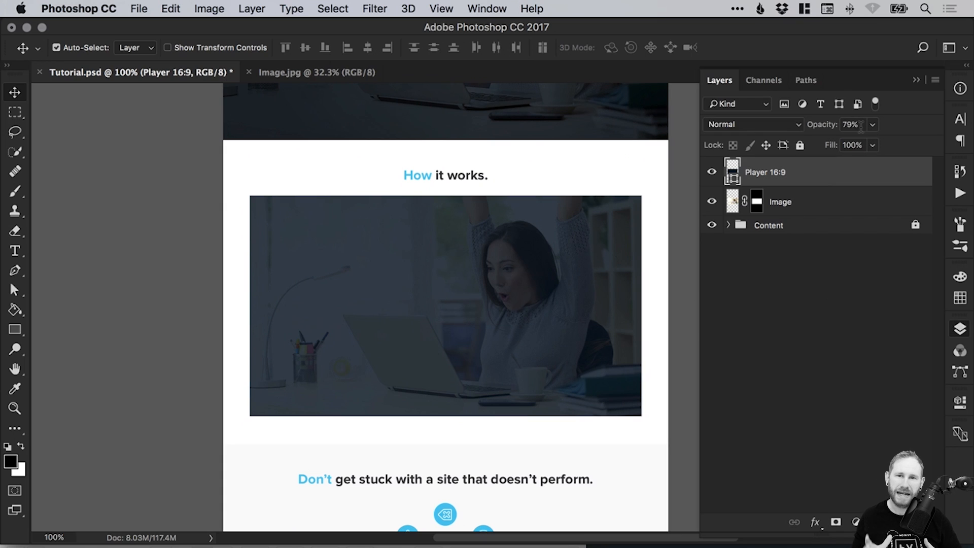
pyautogui.moveTo(851, 124)
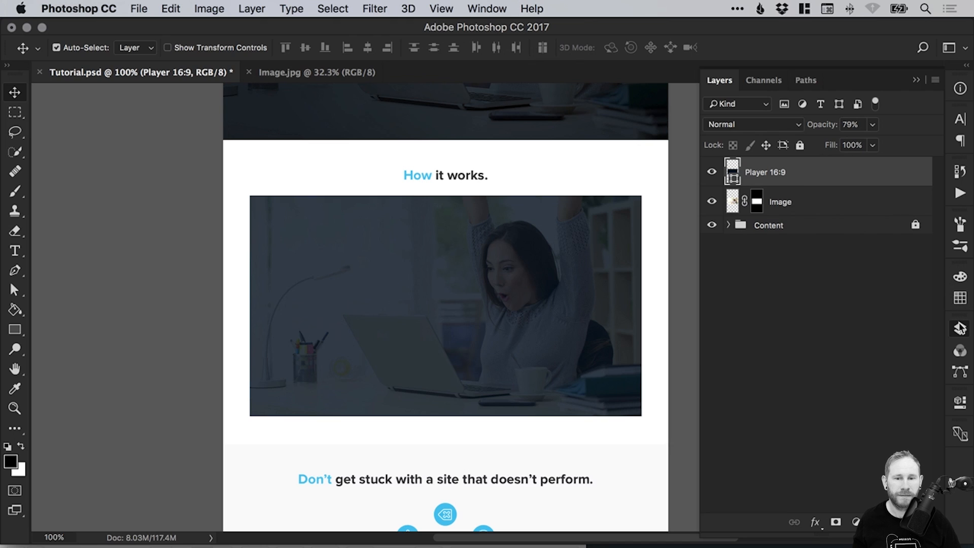
pyautogui.press('cmd+tab')
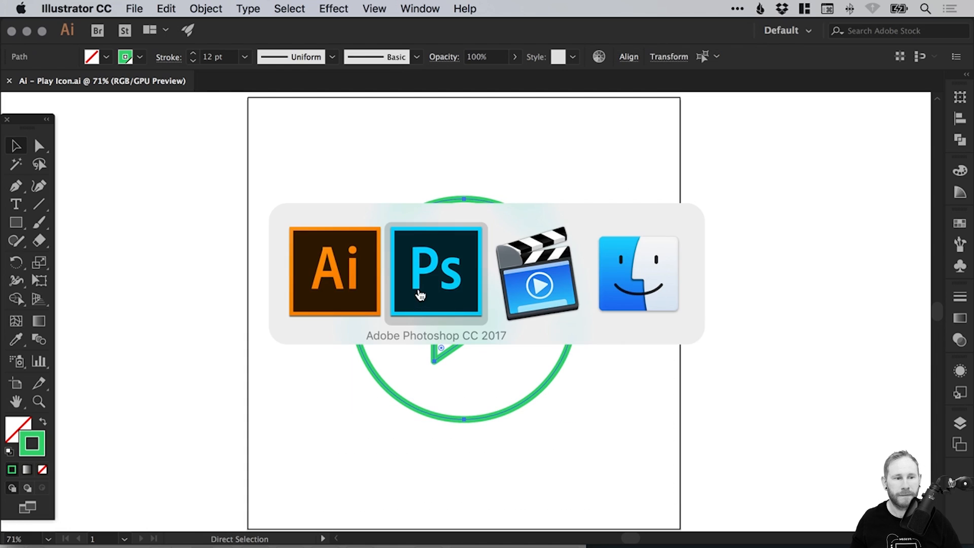
pyautogui.click(436, 272)
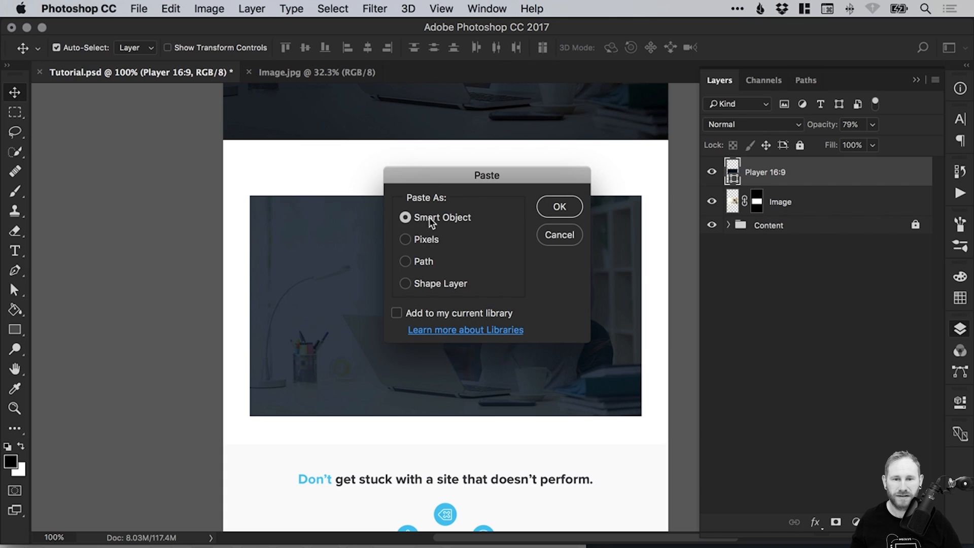
# Paste the copied play icon as a Vector Smart Object layer over the placeholder.
pyautogui.click(556, 206)
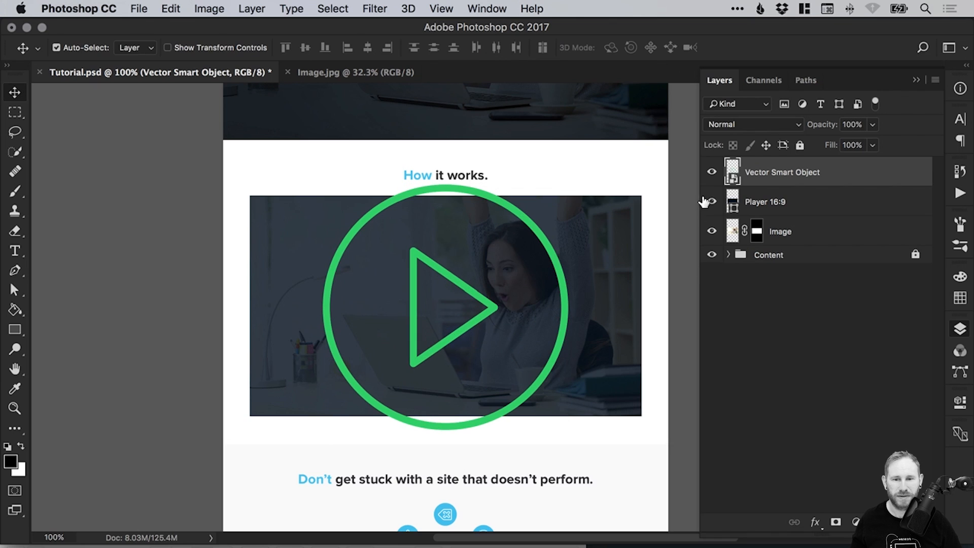
pyautogui.click(712, 201)
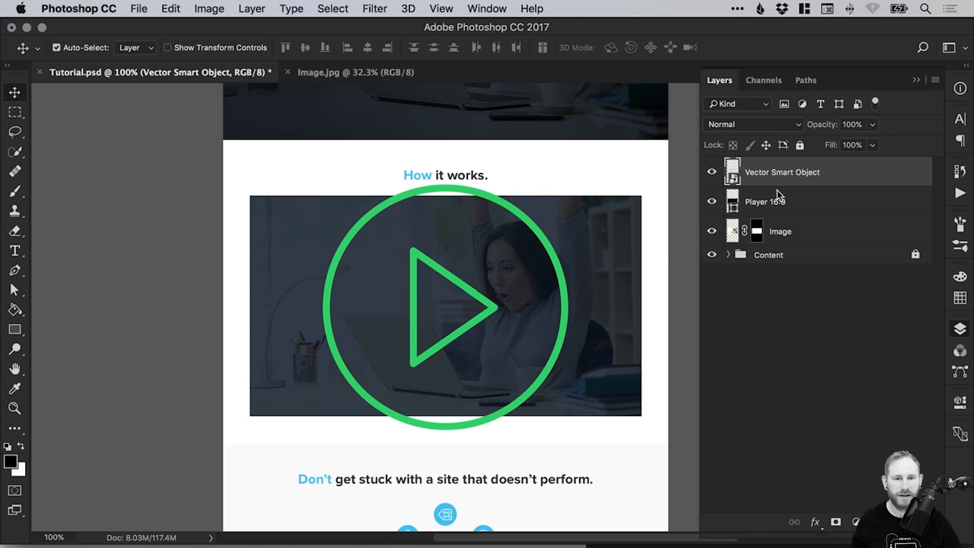
# Recolour the icon white with a Color Overlay layer effect via Blending Options.
pyautogui.rightClick(782, 172)
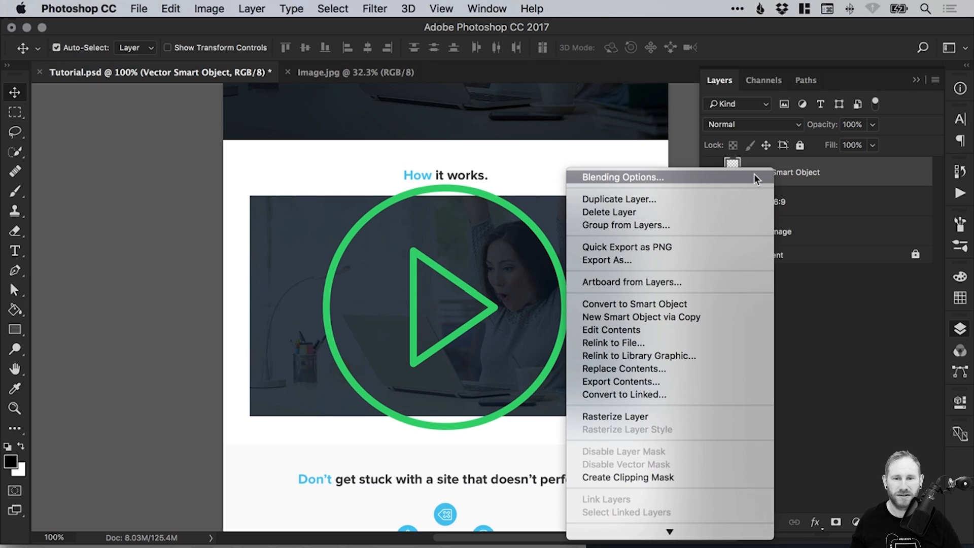
pyautogui.click(622, 177)
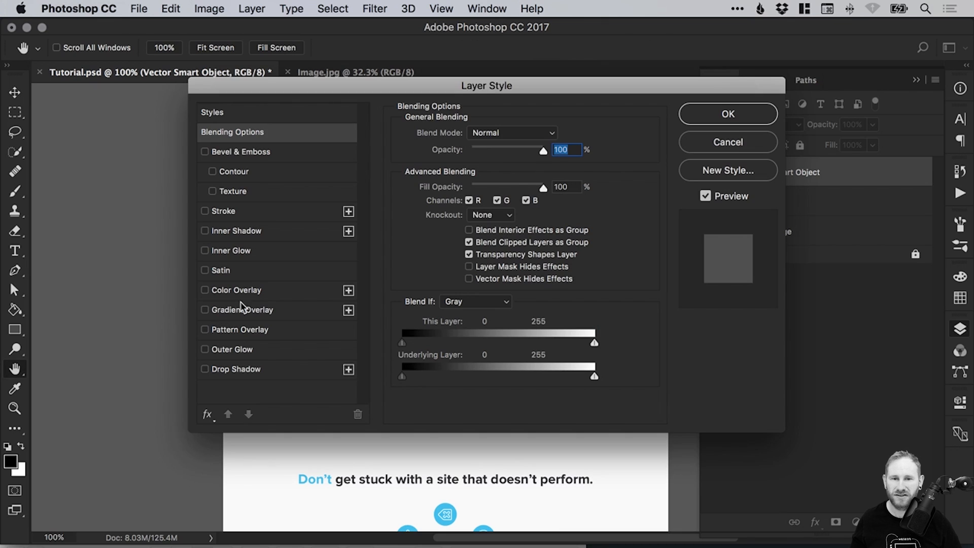
pyautogui.click(205, 290)
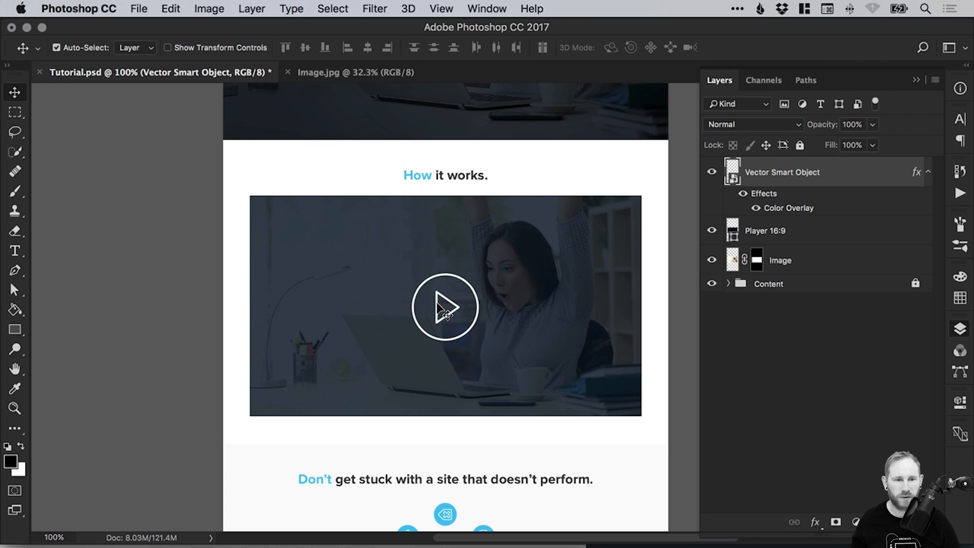
pyautogui.click(765, 231)
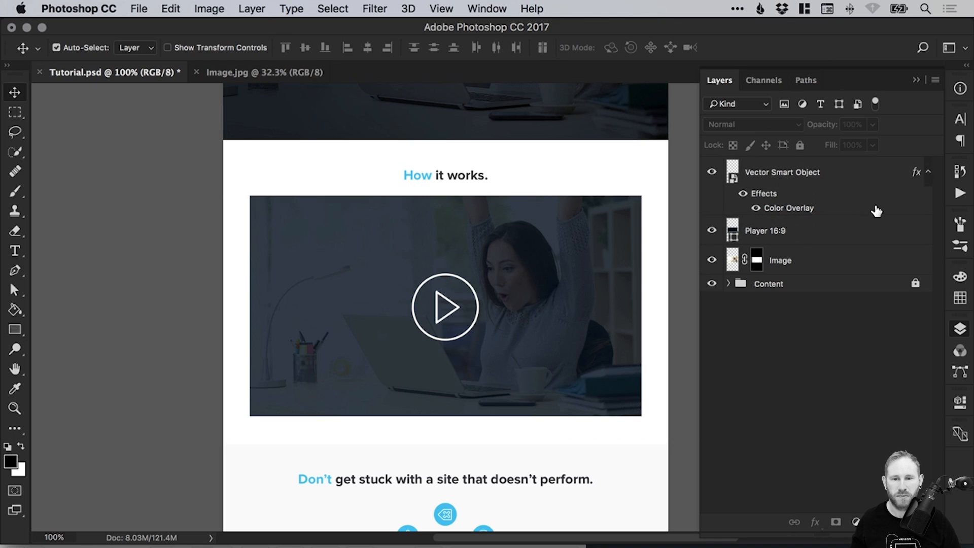
# Scale the white icon down to a small button centred on the darkened photo.
pyautogui.moveTo(444, 306); pyautogui.dragTo(474, 295)
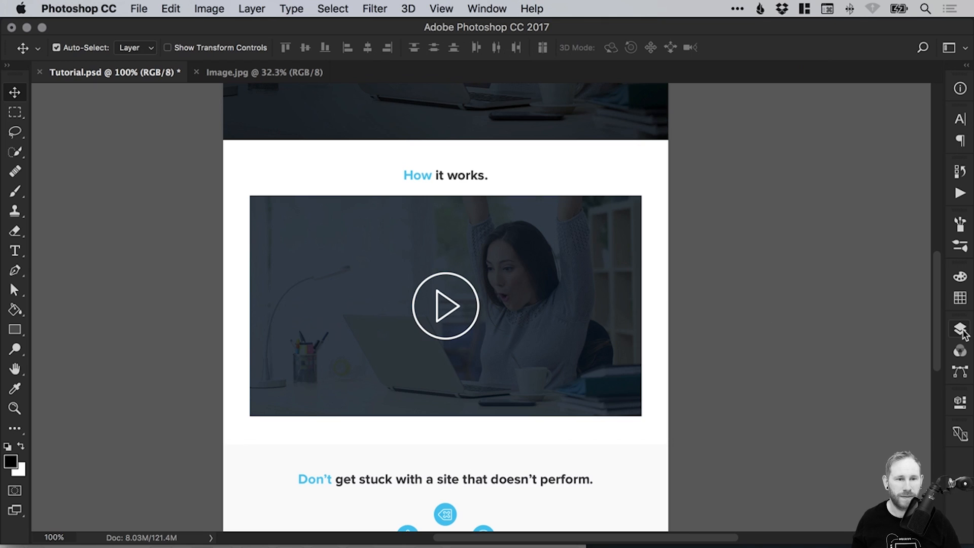
# Zoom in on the placeholder and draw a circle (Ellipse 5) in the middle of the photo.
pyautogui.click(959, 328)
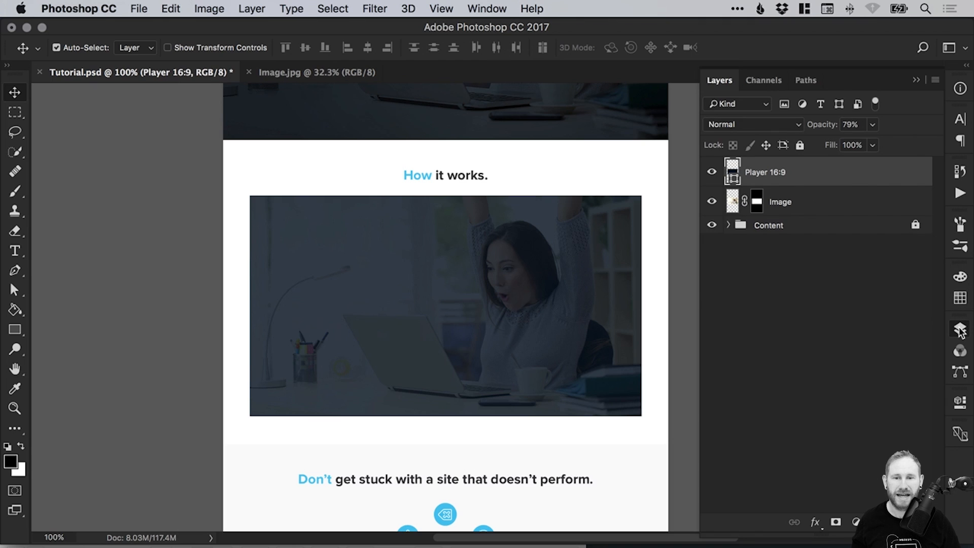
pyautogui.click(14, 409)
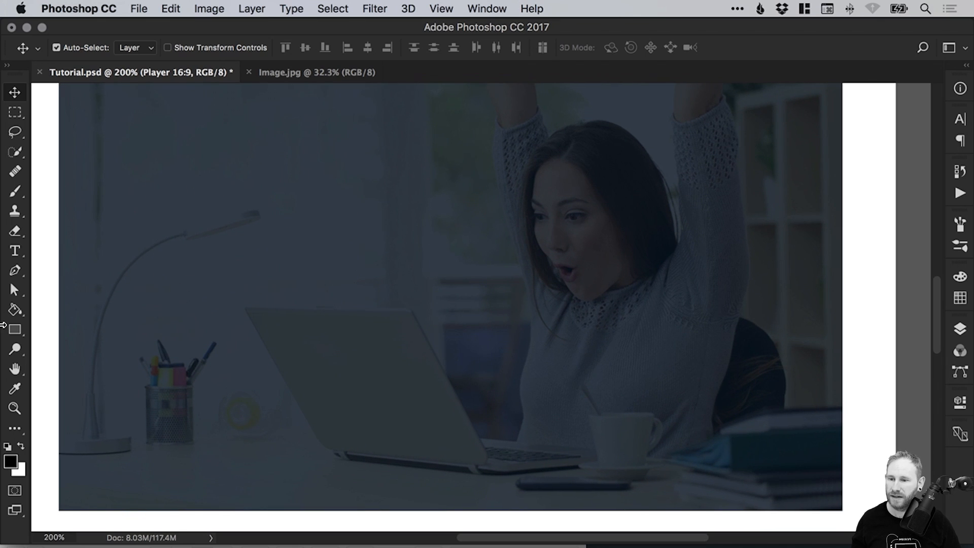
pyautogui.click(14, 328)
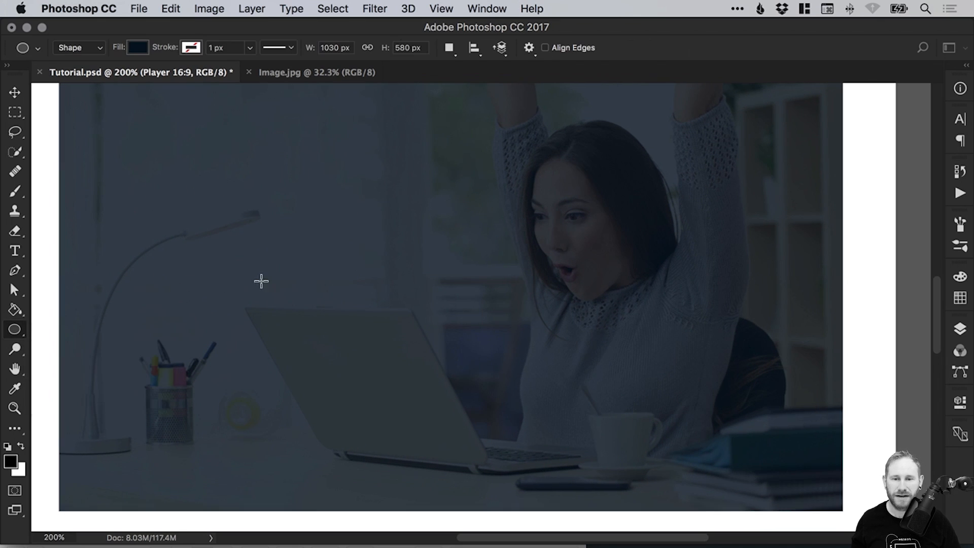
pyautogui.moveTo(260, 280); pyautogui.dragTo(546, 351)
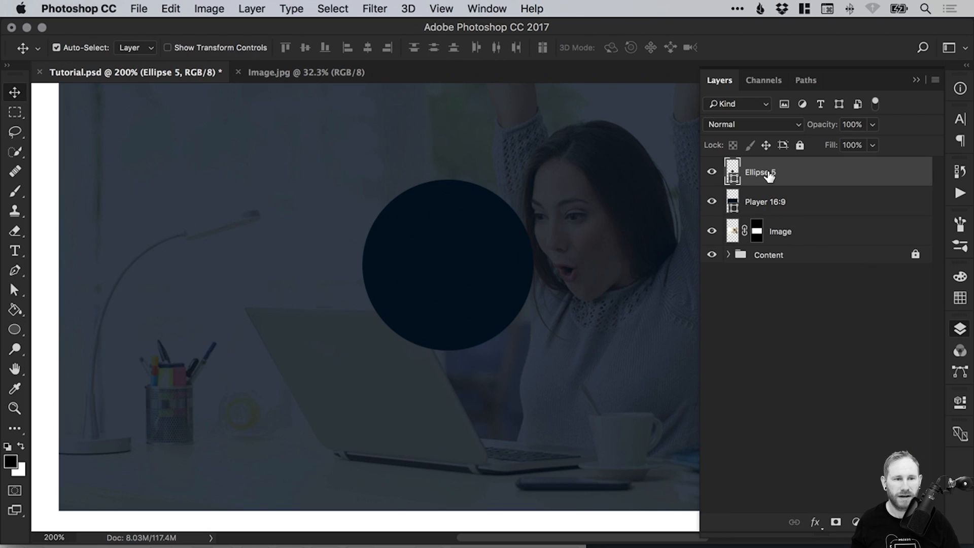
# Lower the Ellipse 5 layer's Fill to 0% so the circle's centre is transparent.
pyautogui.click(873, 145)
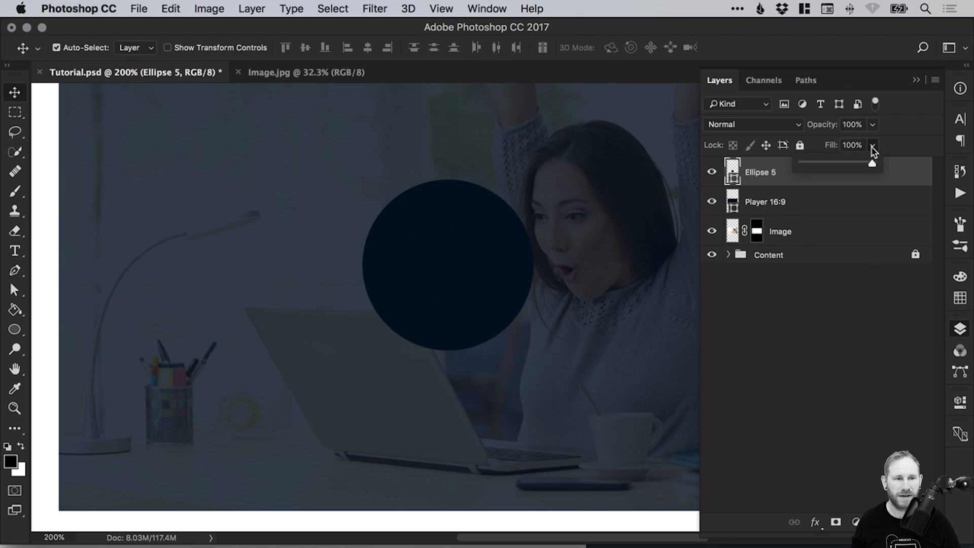
pyautogui.moveTo(871, 162); pyautogui.dragTo(809, 163)
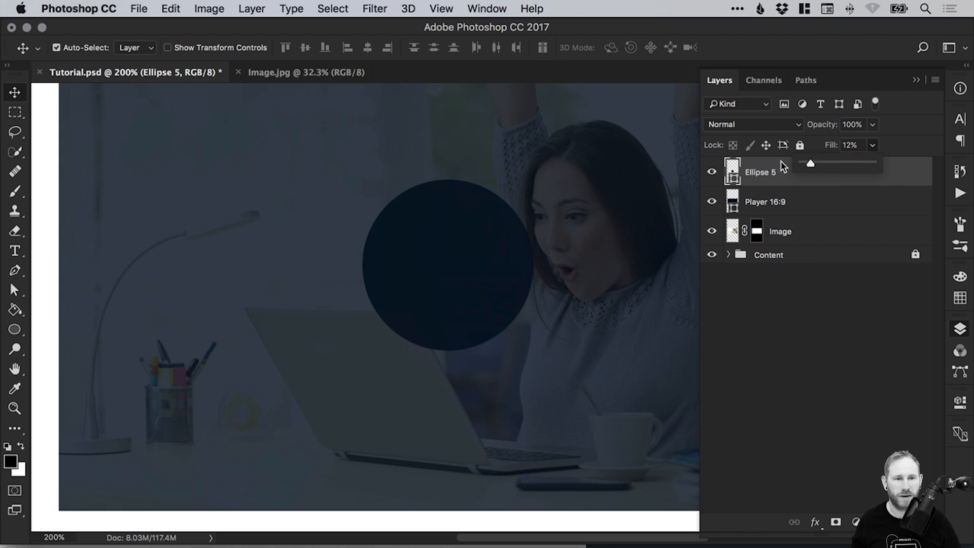
pyautogui.moveTo(809, 162); pyautogui.dragTo(802, 162)
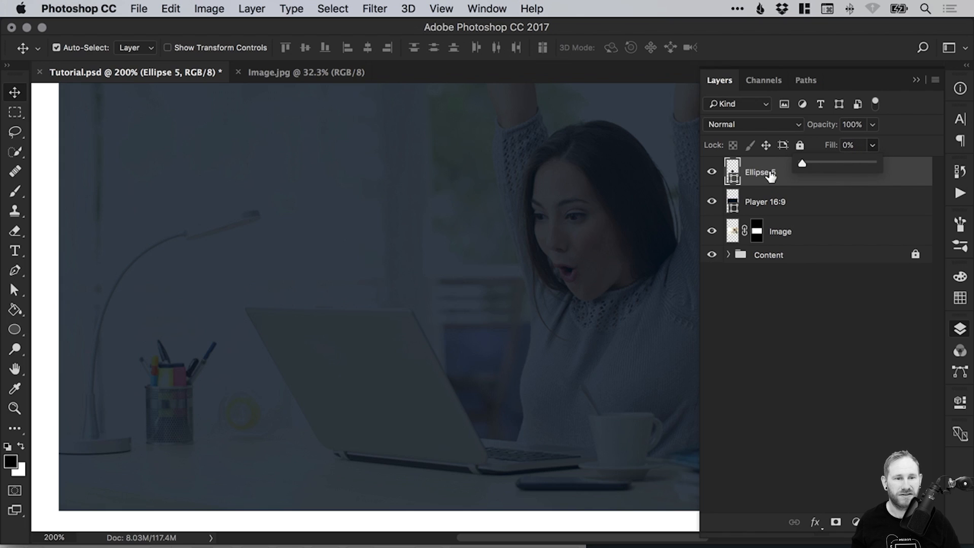
# Give Ellipse 5 a 4 px centred white Stroke effect, turning it into a thin white ring.
pyautogui.rightClick(758, 173)
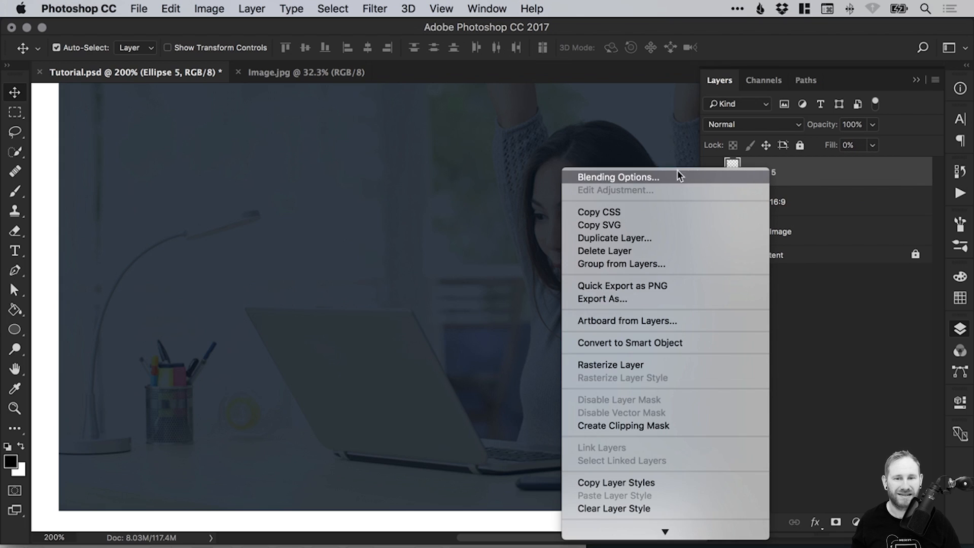
pyautogui.click(616, 176)
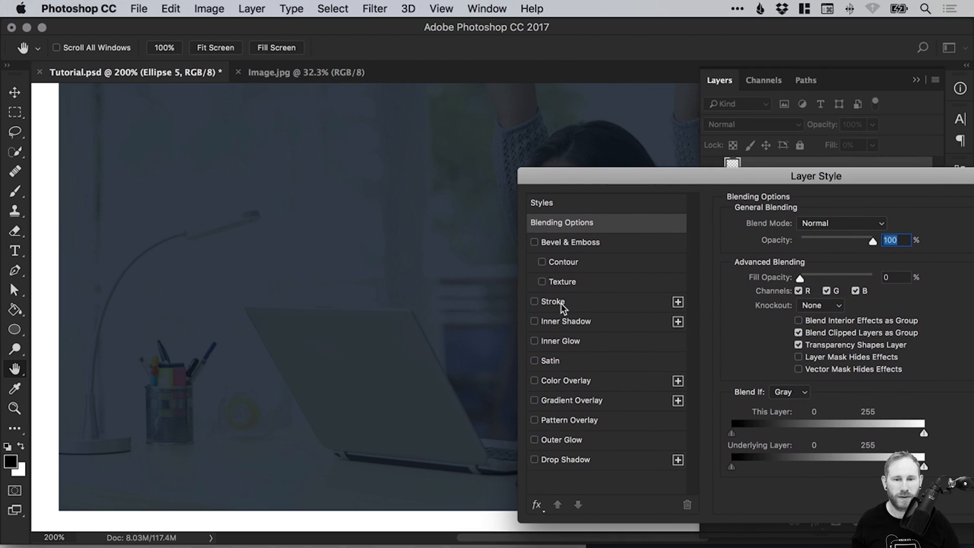
pyautogui.click(534, 301)
pyautogui.write('4')
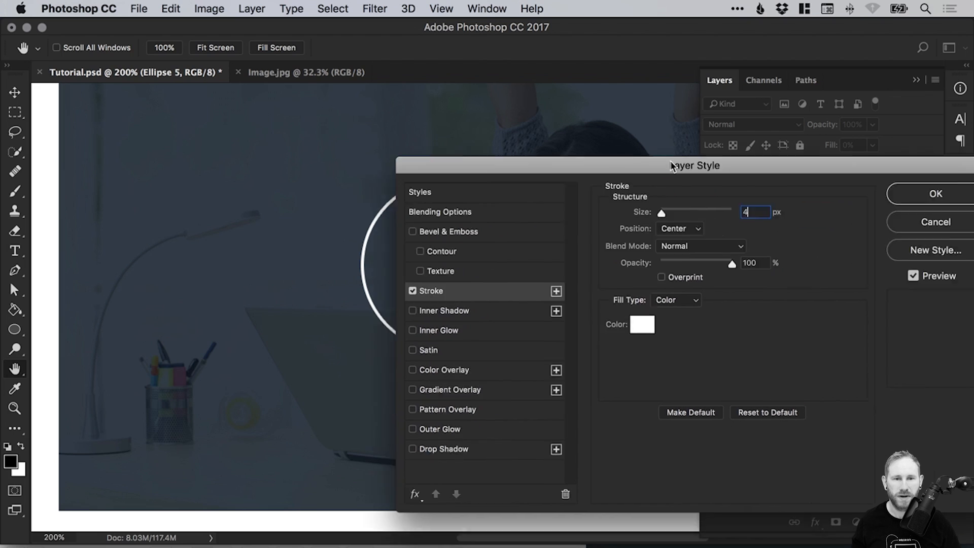
pyautogui.moveTo(696, 165); pyautogui.dragTo(668, 167)
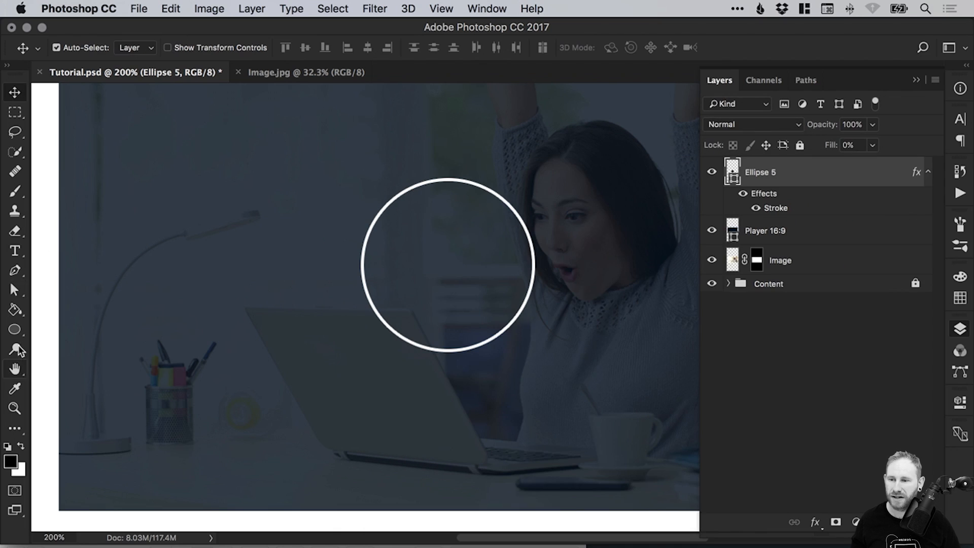
pyautogui.click(15, 329)
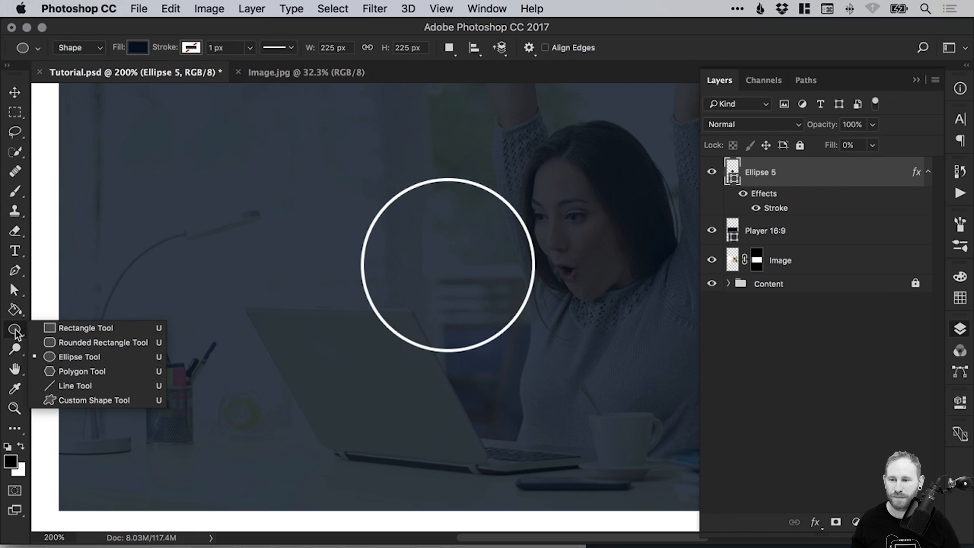
# Create a 100 px three-sided Polygon 1 triangle and move it inside the white ring.
pyautogui.click(80, 372)
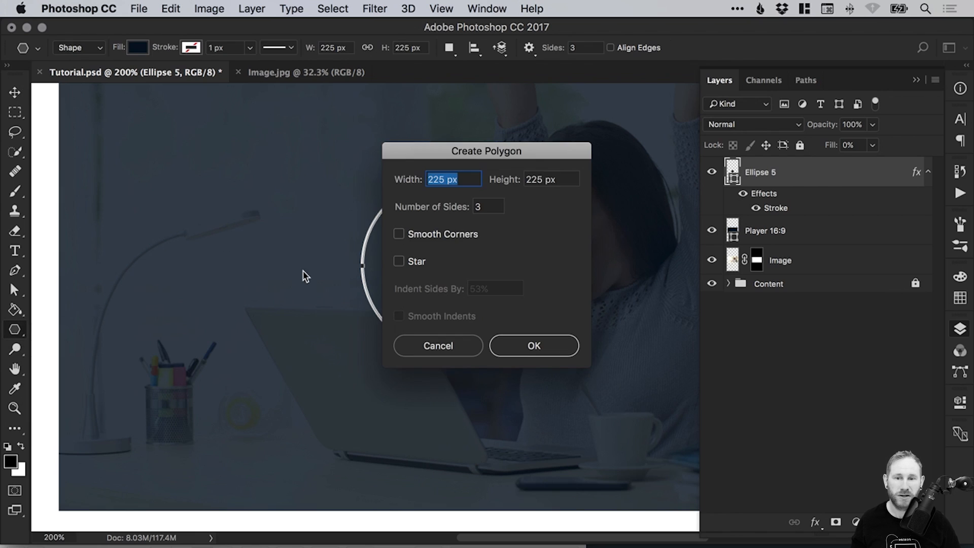
pyautogui.moveTo(430, 211)
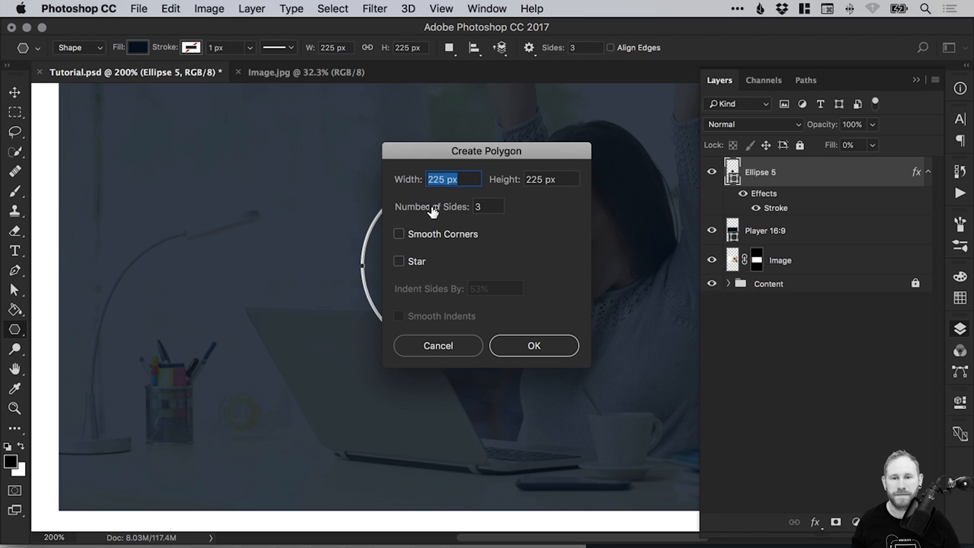
pyautogui.click(452, 178)
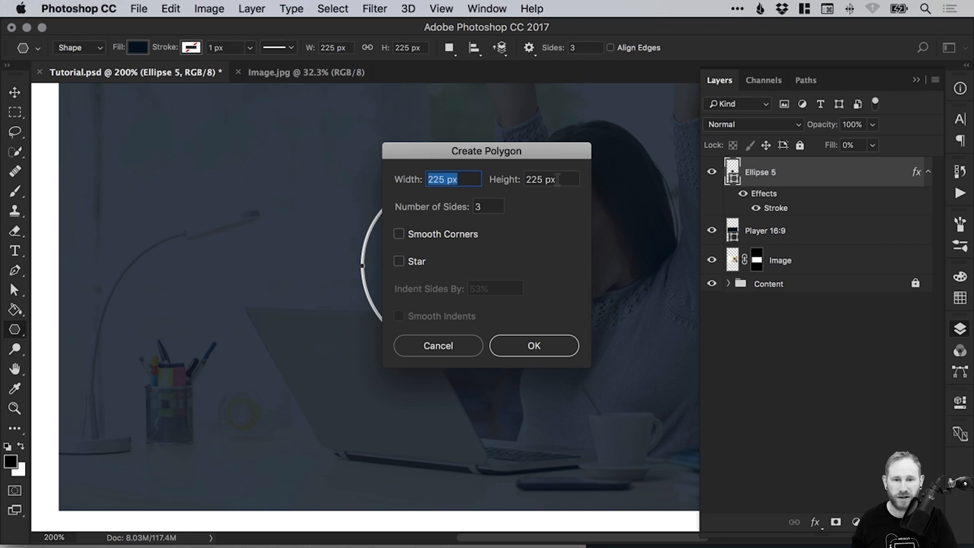
pyautogui.write('100')
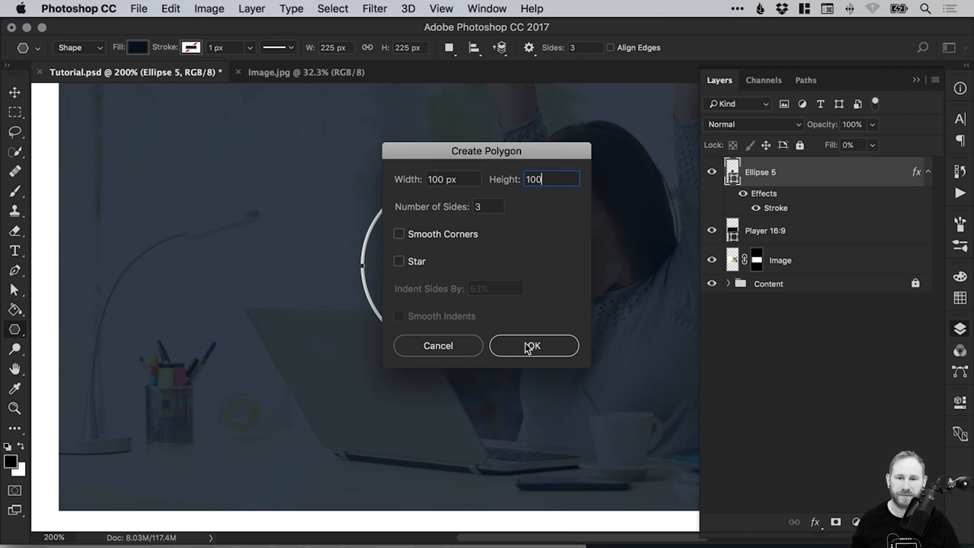
pyautogui.click(532, 345)
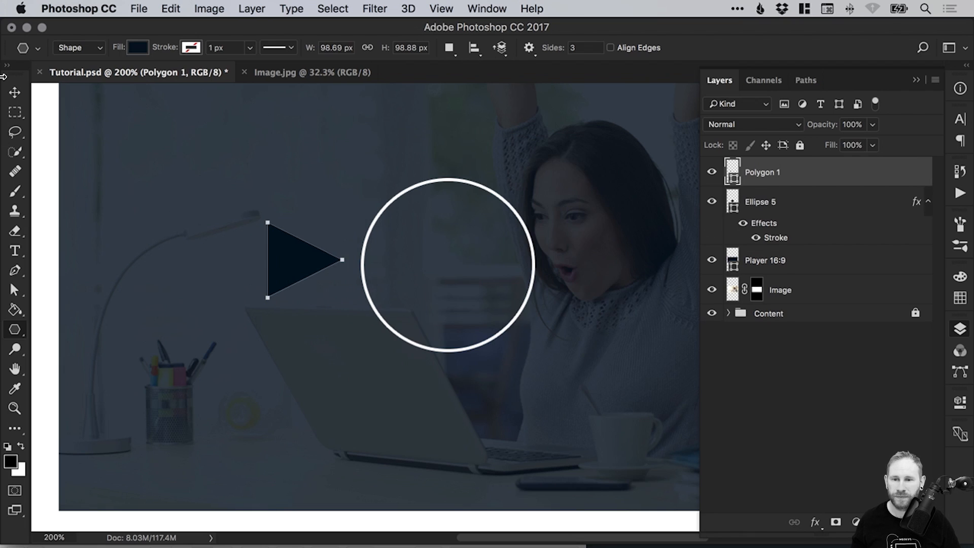
pyautogui.moveTo(301, 260); pyautogui.dragTo(451, 276)
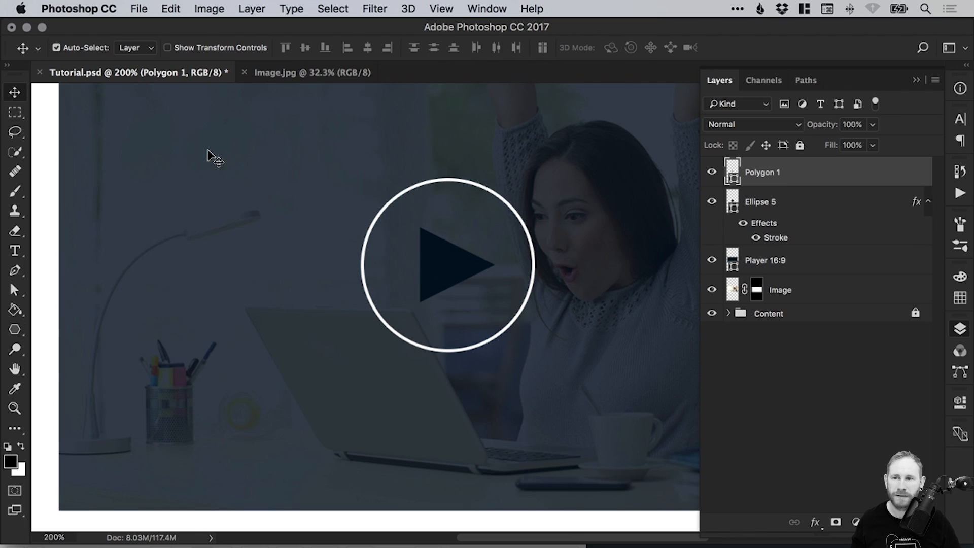
# Free Transform the triangle narrower and centre it horizontally within the ring.
pyautogui.click(170, 9)
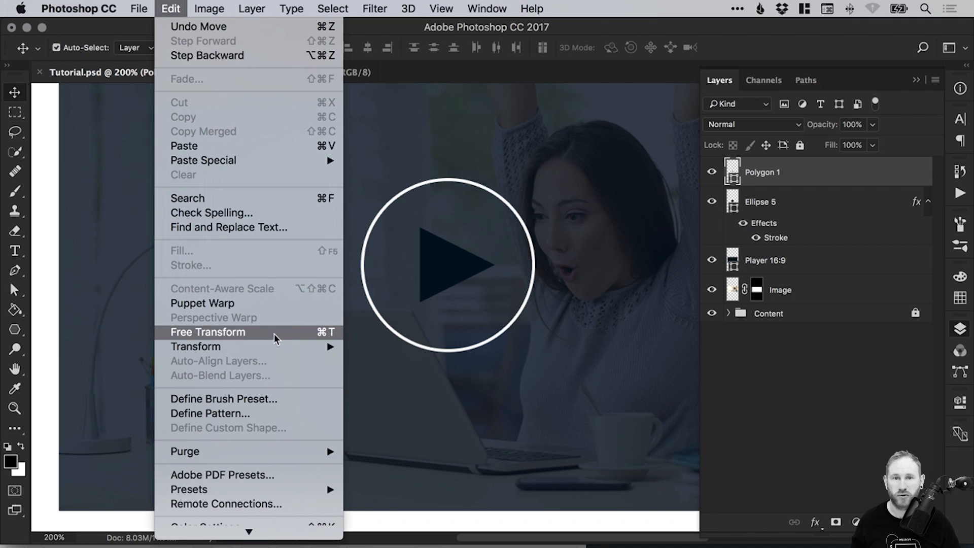
pyautogui.click(207, 332)
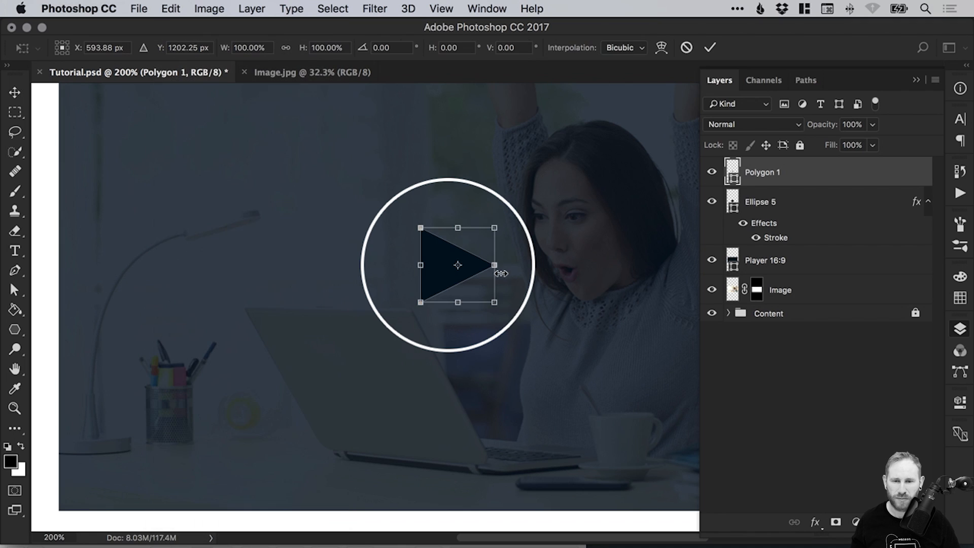
pyautogui.moveTo(496, 267); pyautogui.dragTo(477, 267)
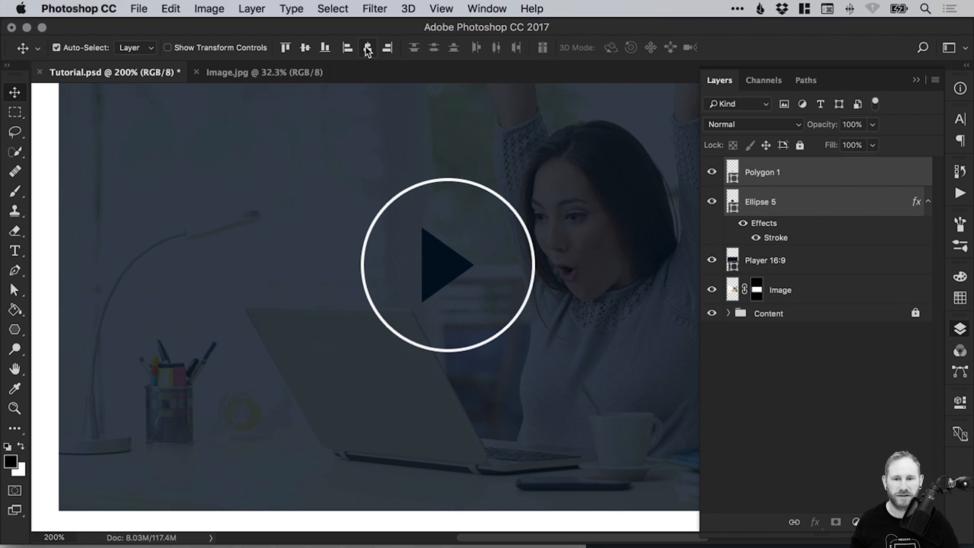
pyautogui.click(762, 172)
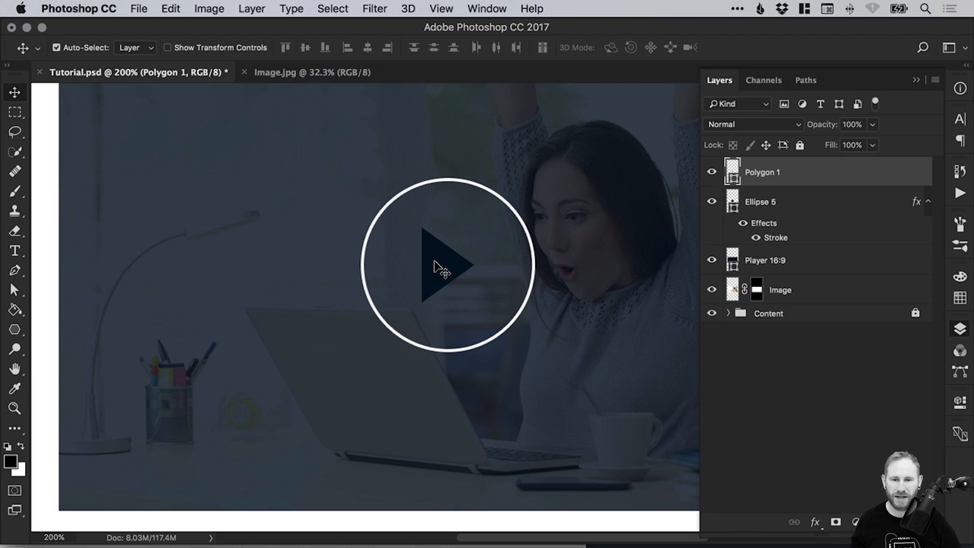
pyautogui.moveTo(454, 260)
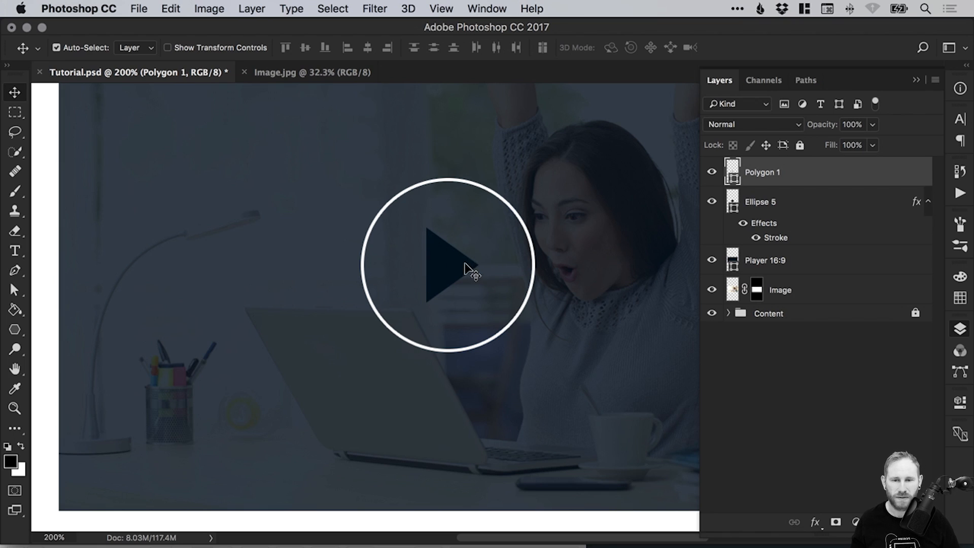
pyautogui.moveTo(447, 210)
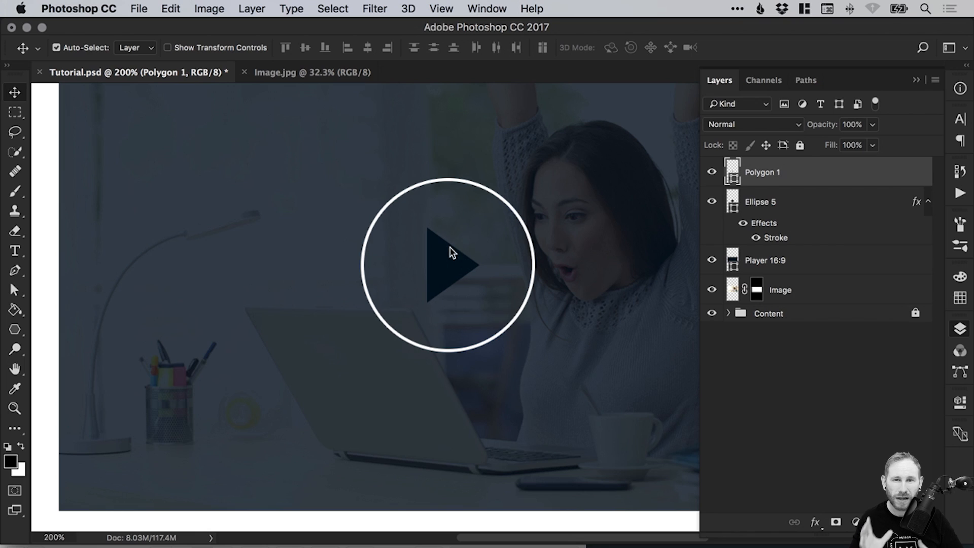
pyautogui.moveTo(456, 255)
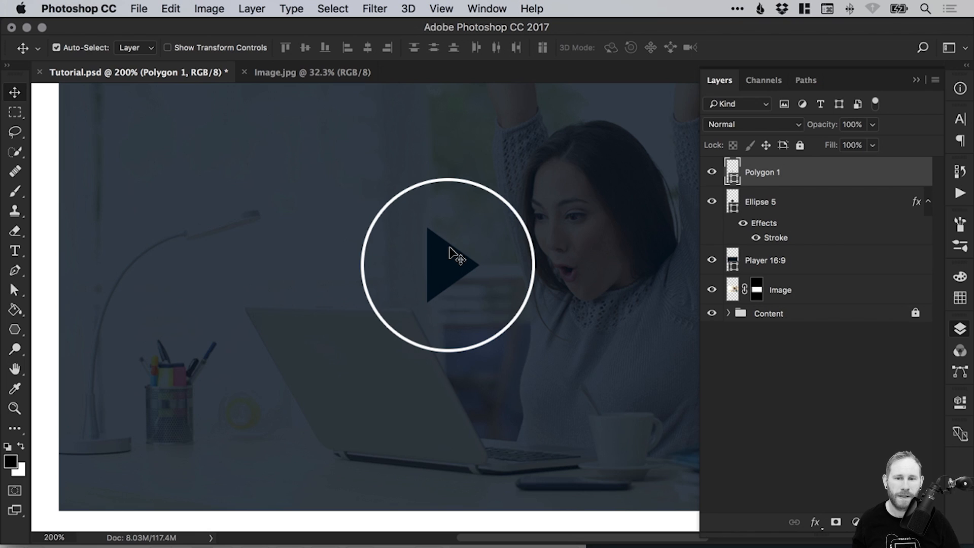
pyautogui.moveTo(450, 270)
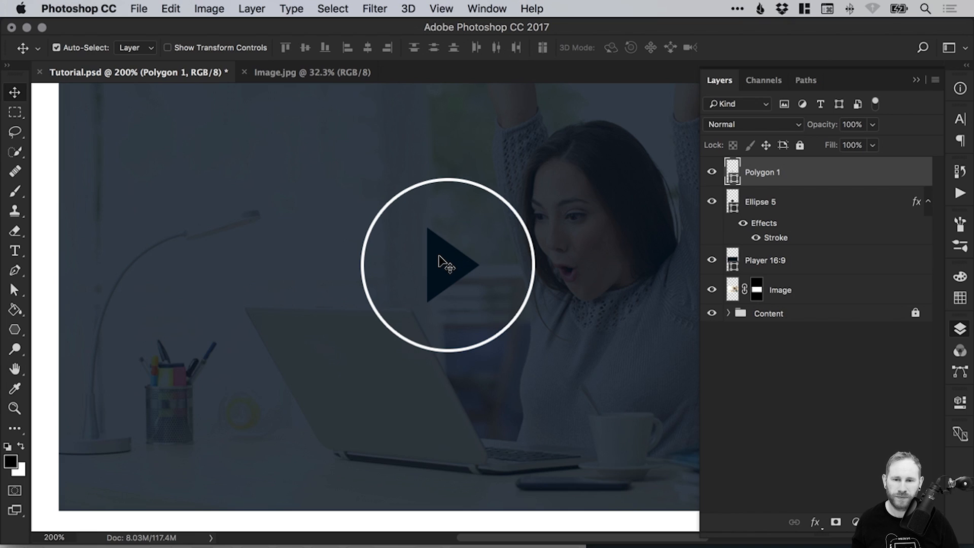
pyautogui.moveTo(435, 251)
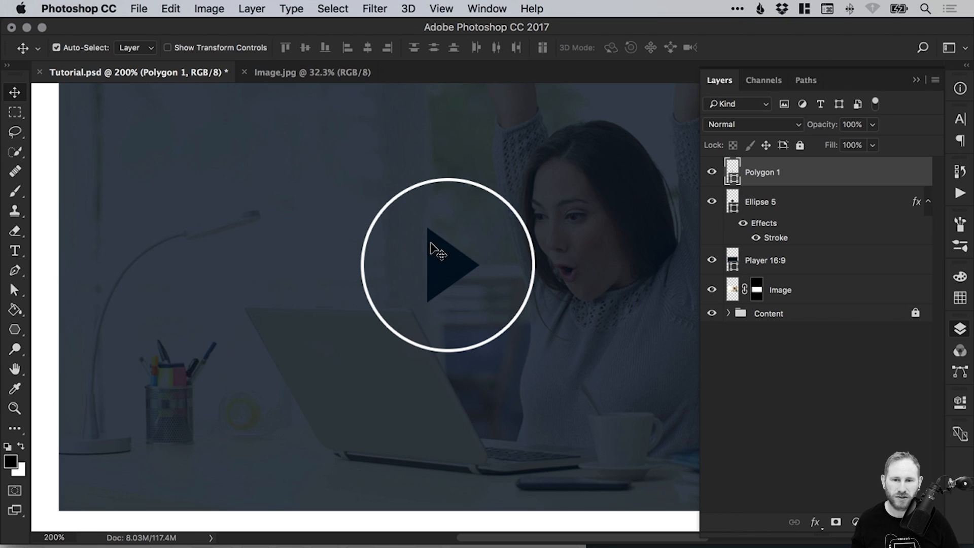
pyautogui.moveTo(419, 234)
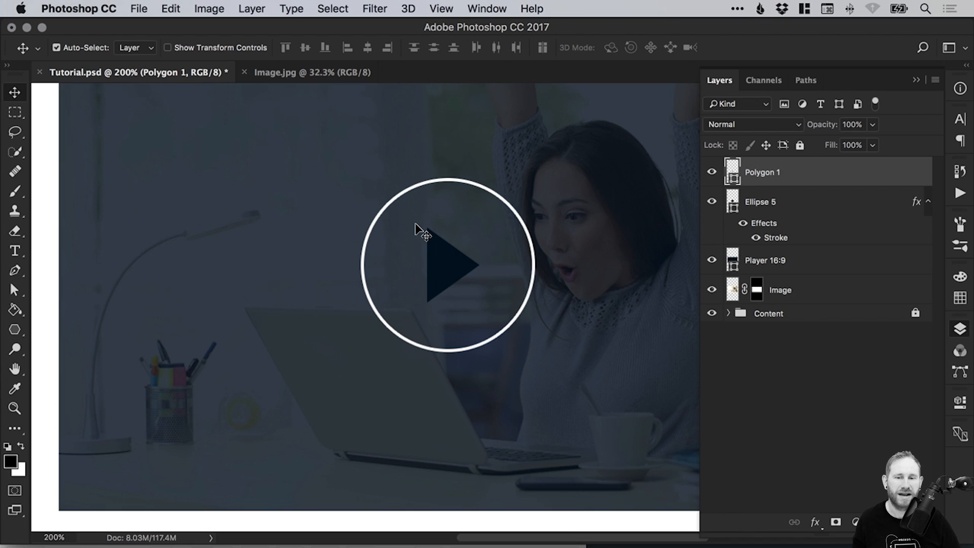
pyautogui.moveTo(598, 250)
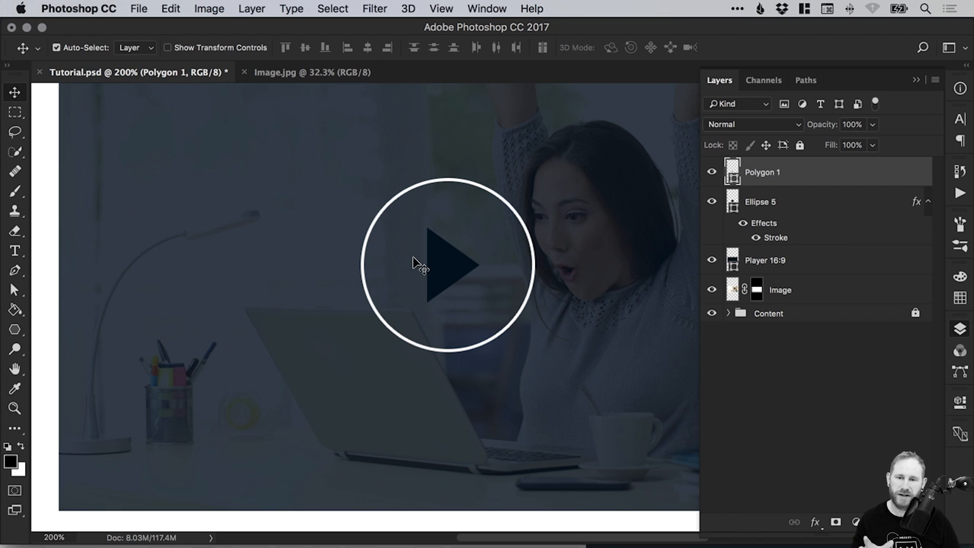
pyautogui.moveTo(397, 208)
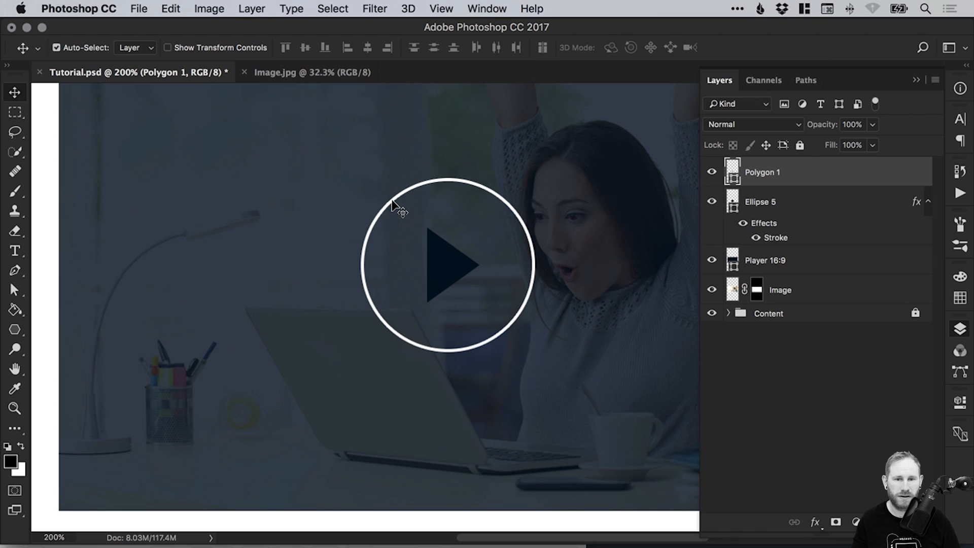
pyautogui.moveTo(478, 264)
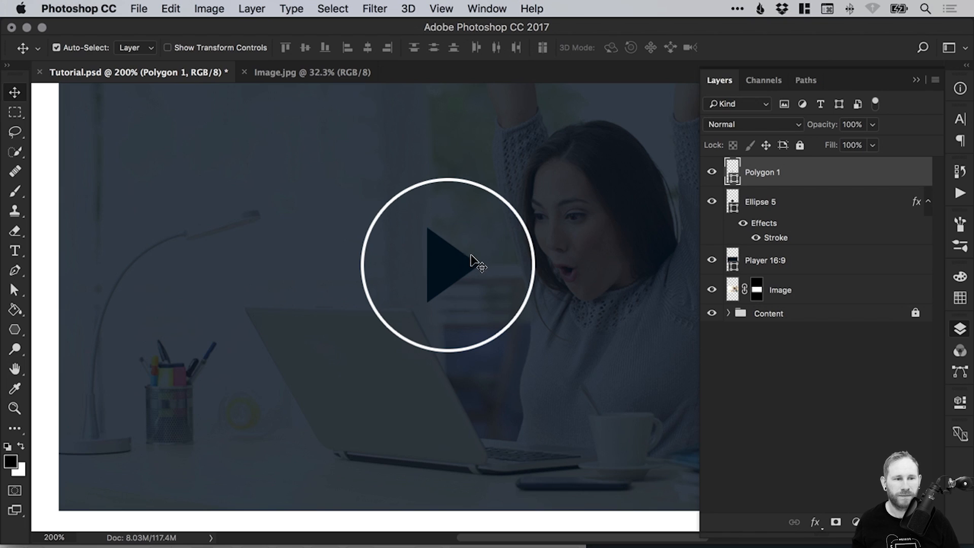
# Copy Ellipse 5's layer style and paste it onto Polygon 1 for a matching white outline.
pyautogui.click(759, 200)
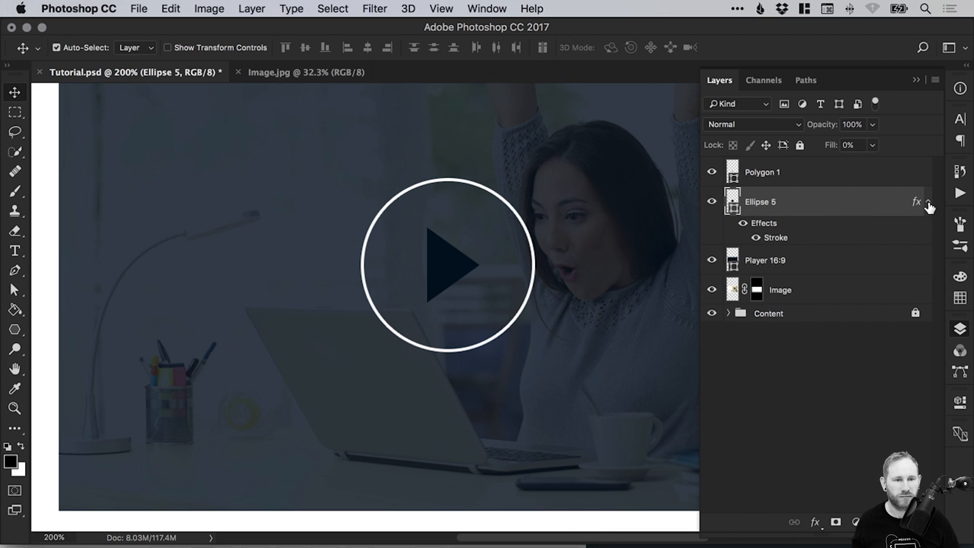
pyautogui.rightClick(759, 201)
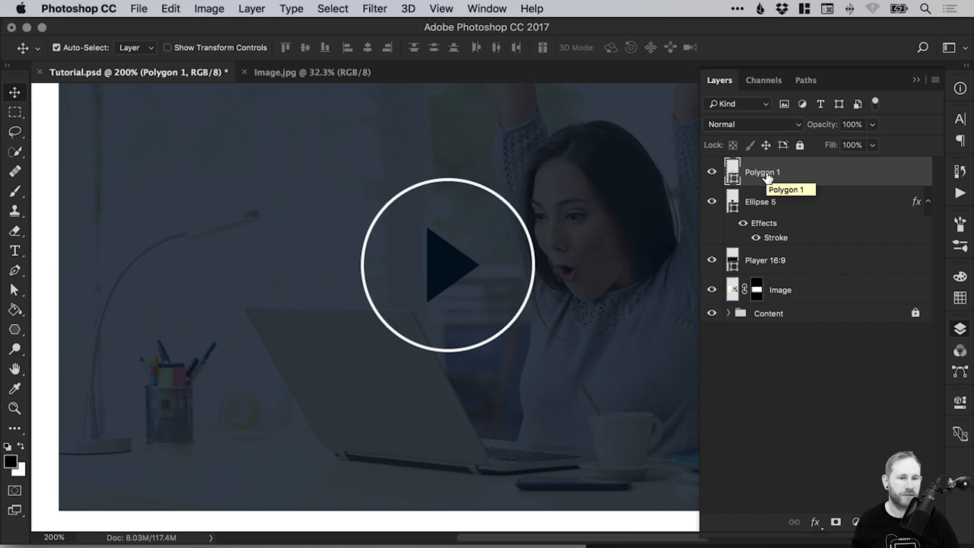
pyautogui.rightClick(761, 173)
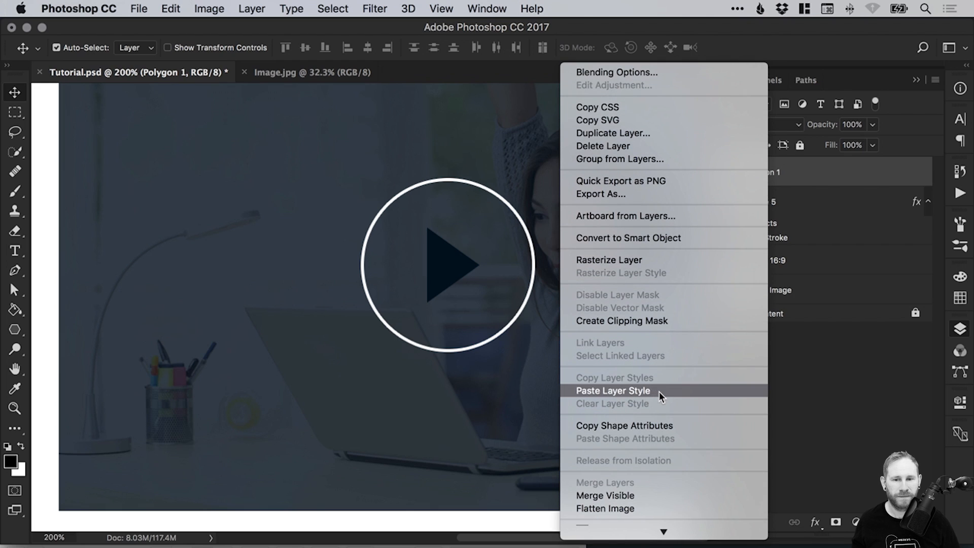
pyautogui.click(612, 390)
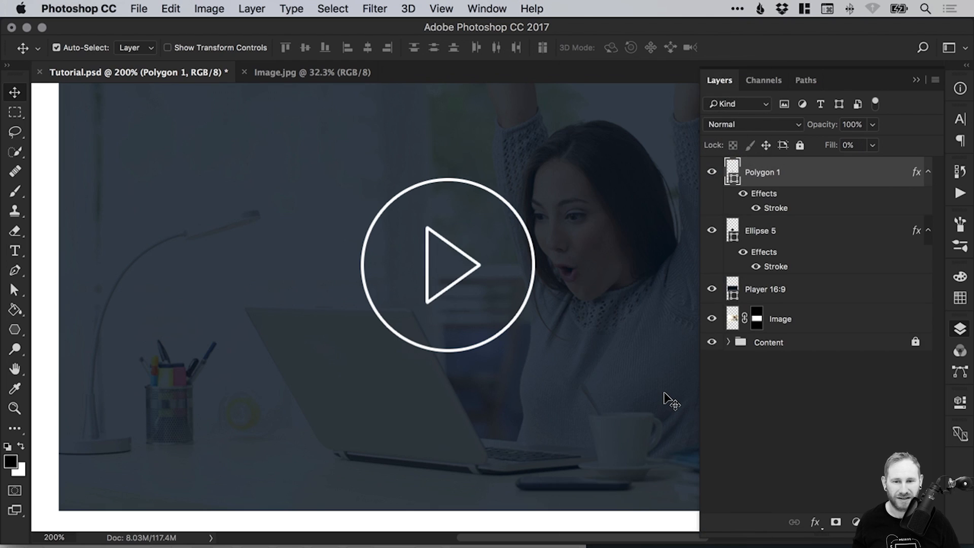
pyautogui.moveTo(465, 261)
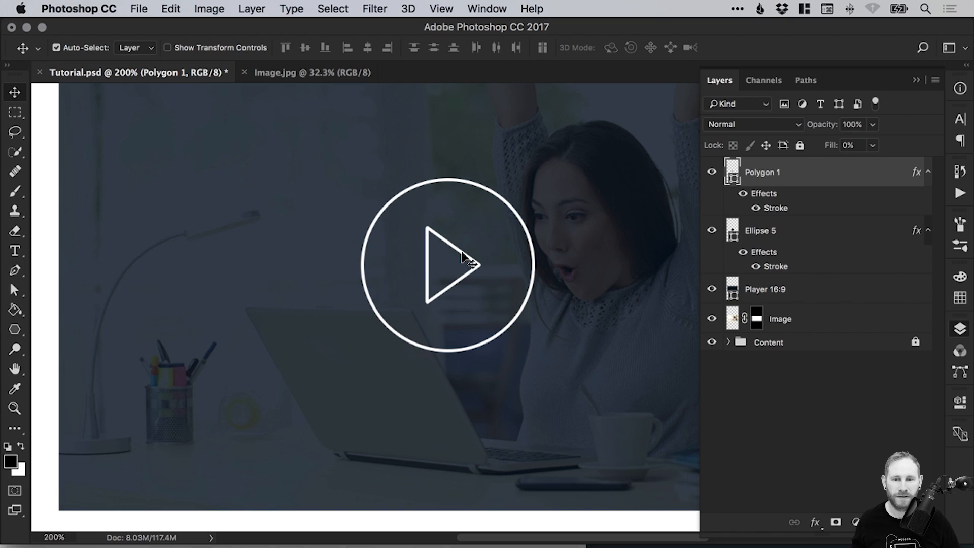
pyautogui.moveTo(407, 360)
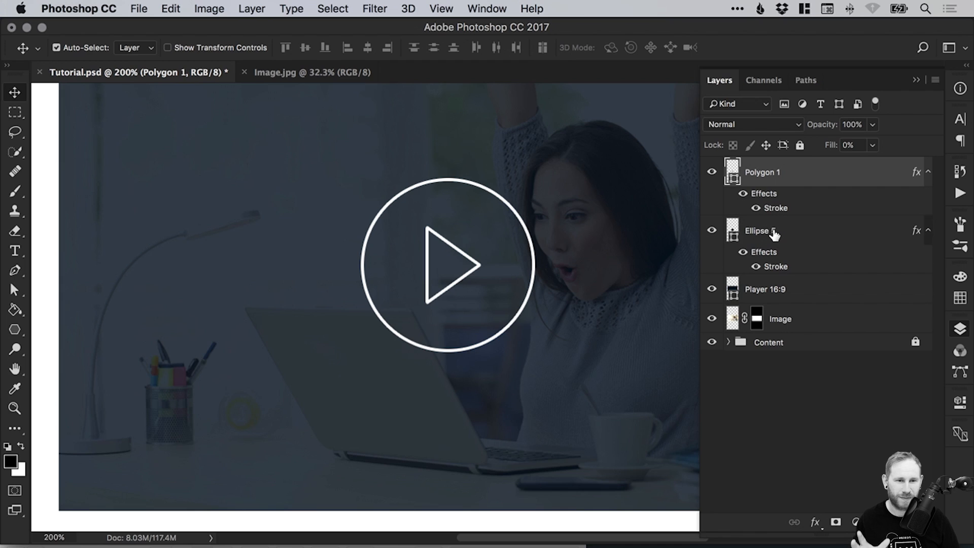
pyautogui.moveTo(744, 228)
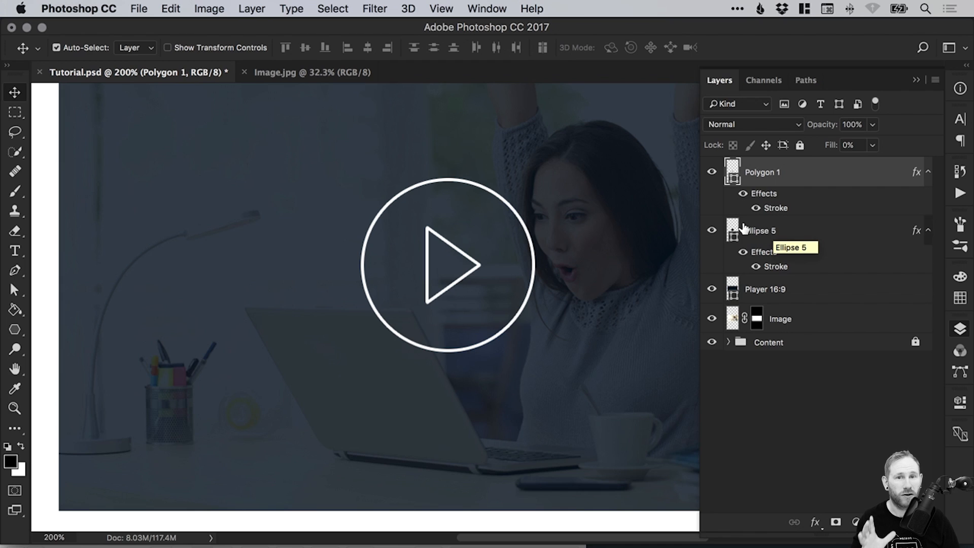
pyautogui.moveTo(755, 233)
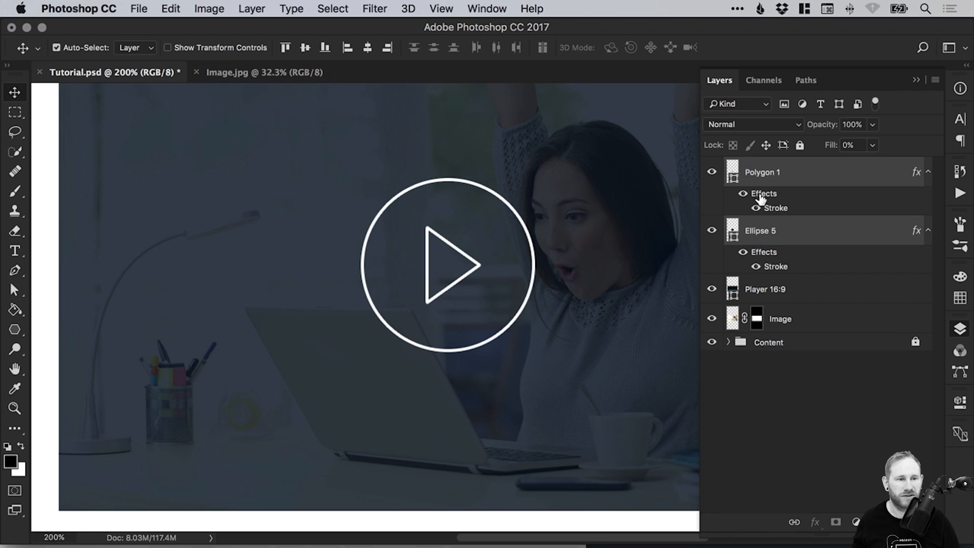
pyautogui.moveTo(931, 184)
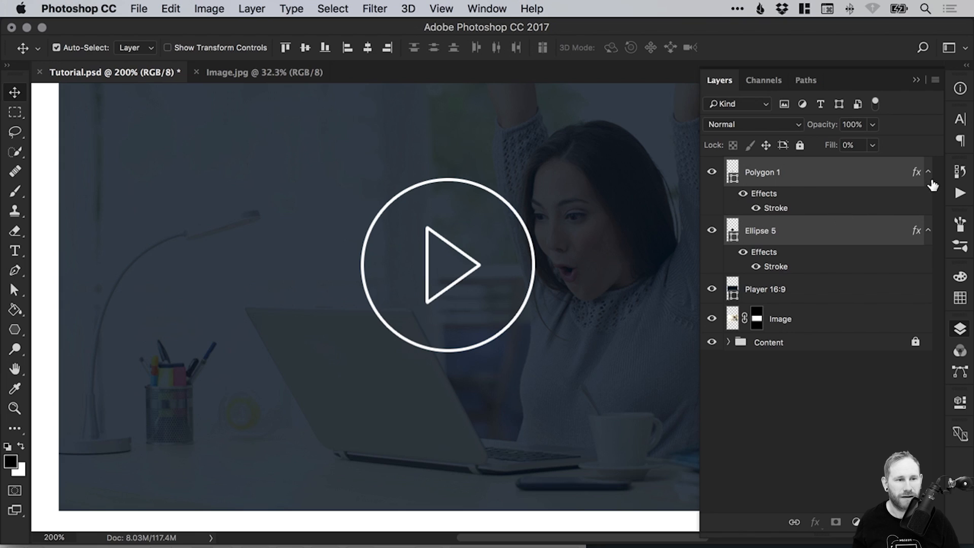
pyautogui.moveTo(929, 179)
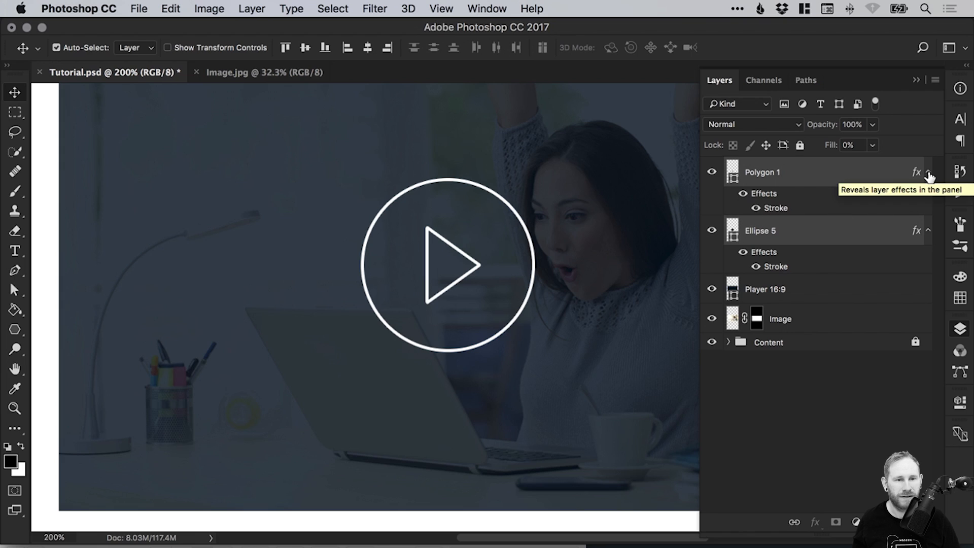
# Collapse the effect lists and rename the Polygon 1 layer to 'Triangle'.
pyautogui.click(928, 173)
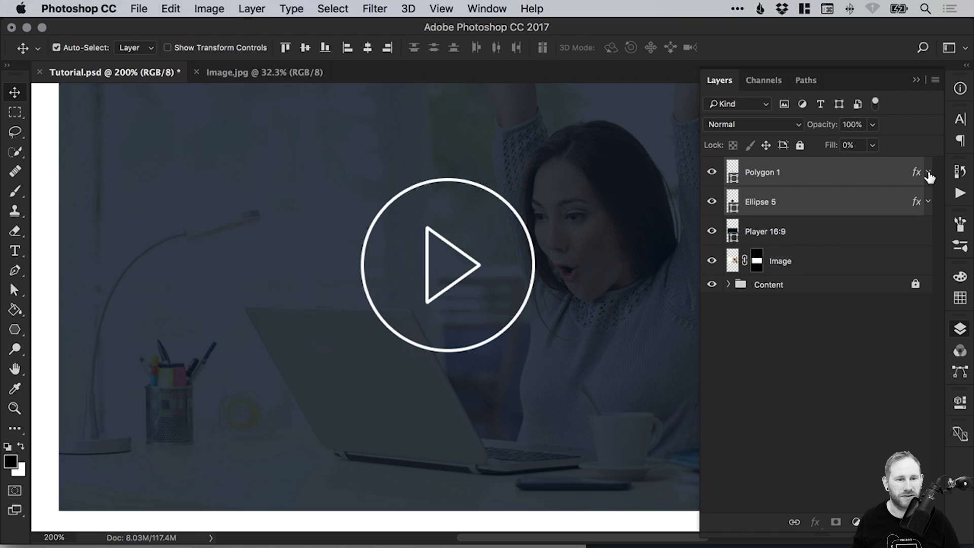
pyautogui.click(928, 172)
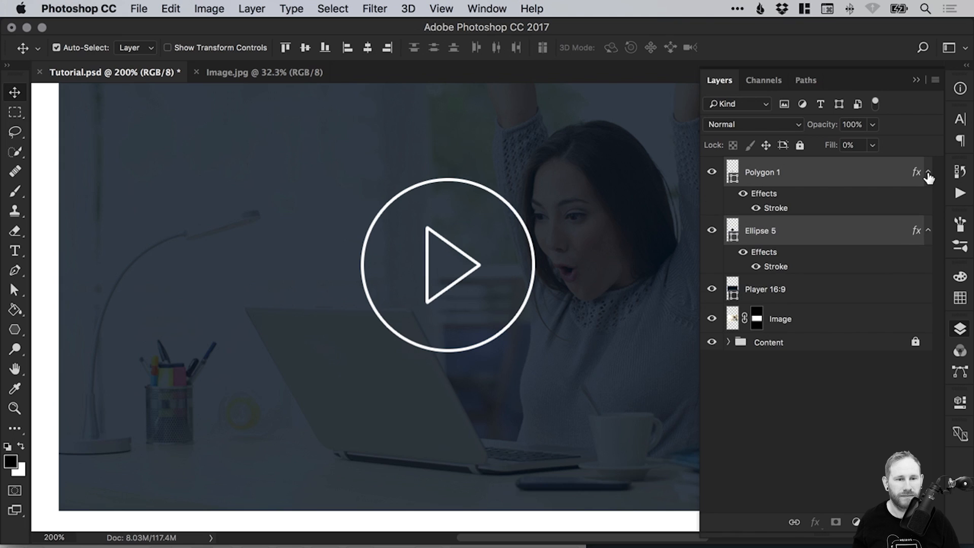
pyautogui.click(928, 172)
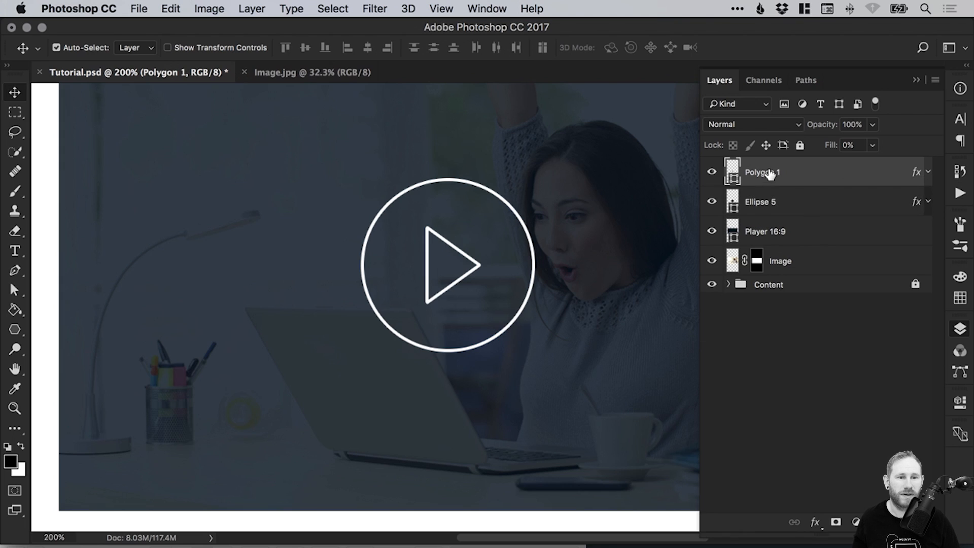
pyautogui.doubleClick(760, 173)
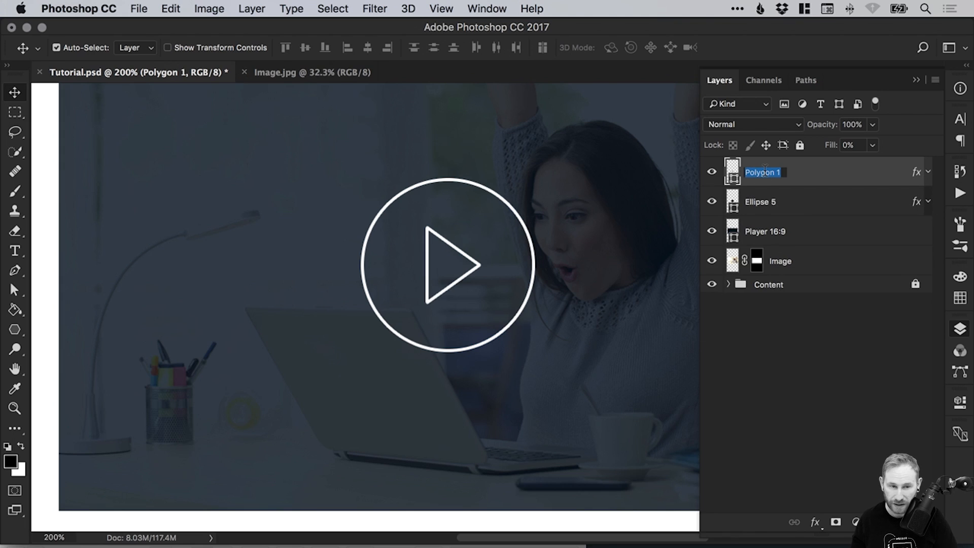
pyautogui.write('Triangle')
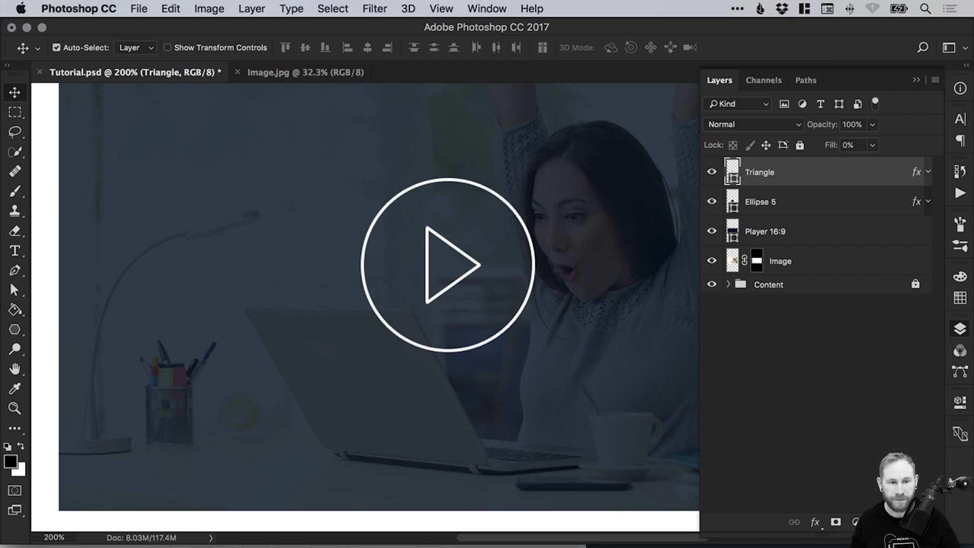
pyautogui.doubleClick(759, 201)
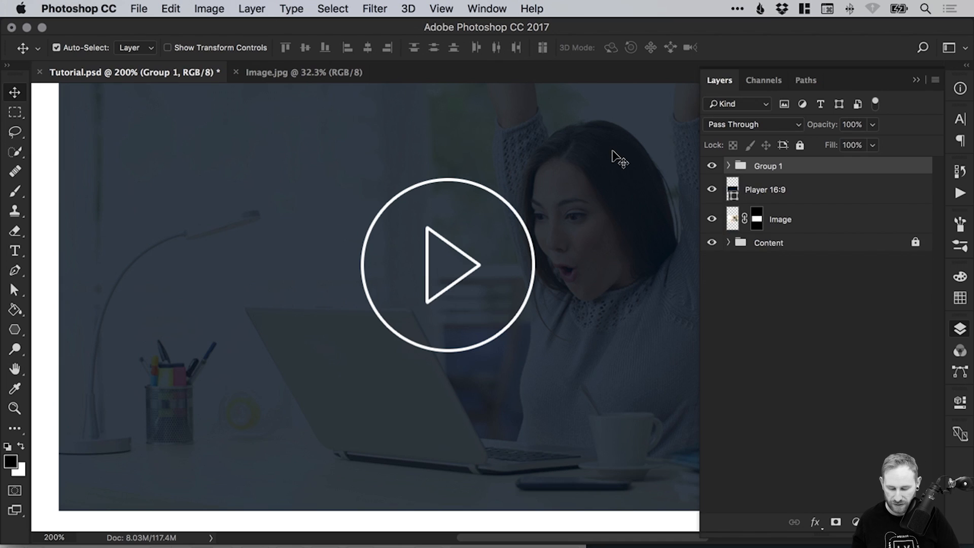
# Rename Group 1 to 'Play Button'.
pyautogui.doubleClick(768, 165)
pyautogui.write('Play Button')
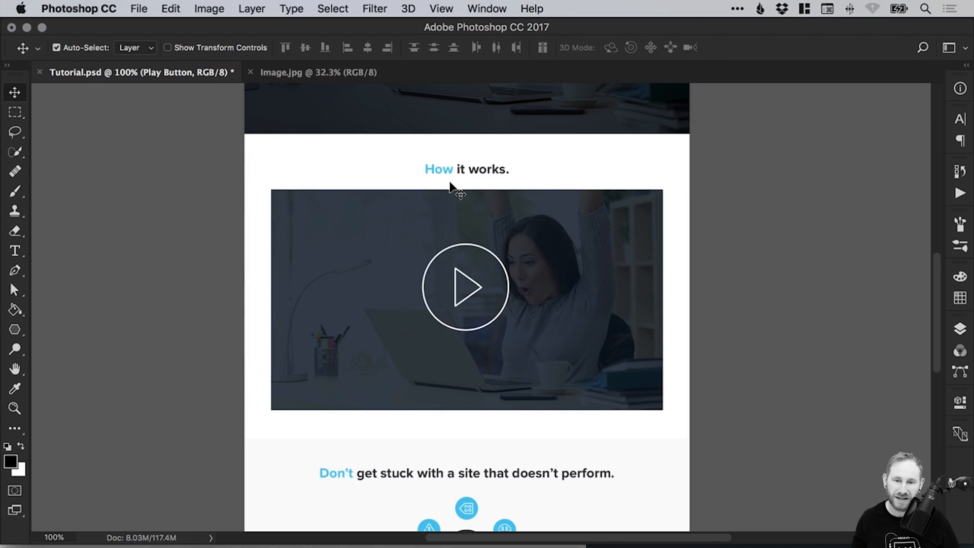
pyautogui.moveTo(350, 243)
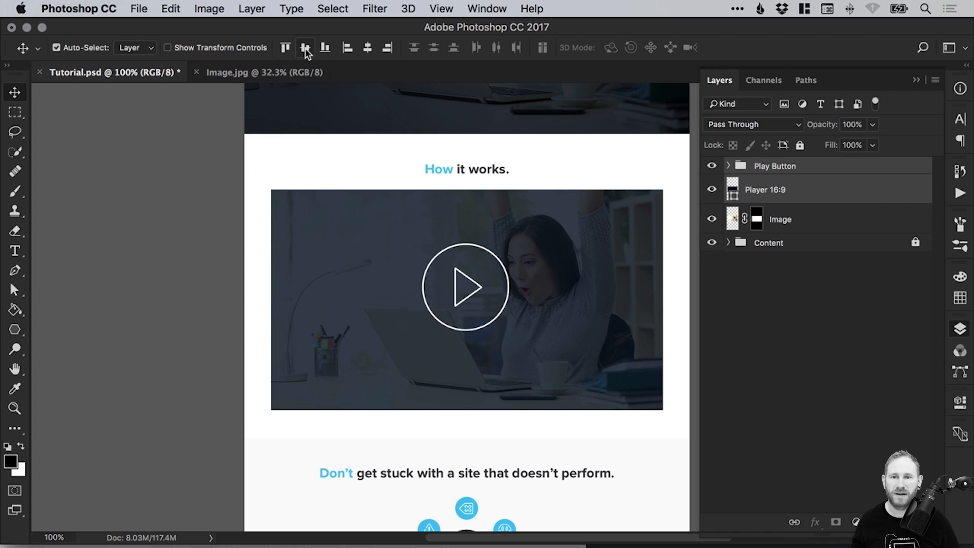
pyautogui.moveTo(306, 47)
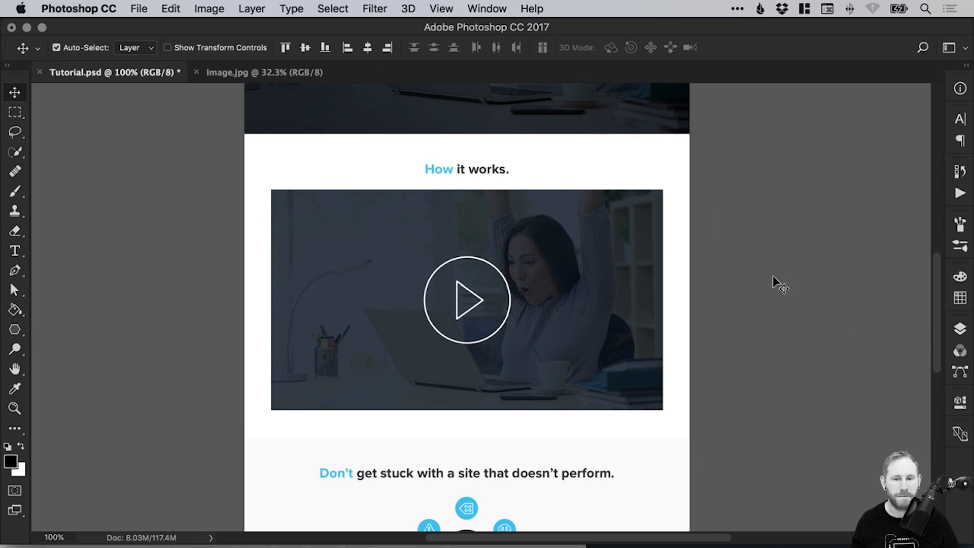
pyautogui.moveTo(466, 301)
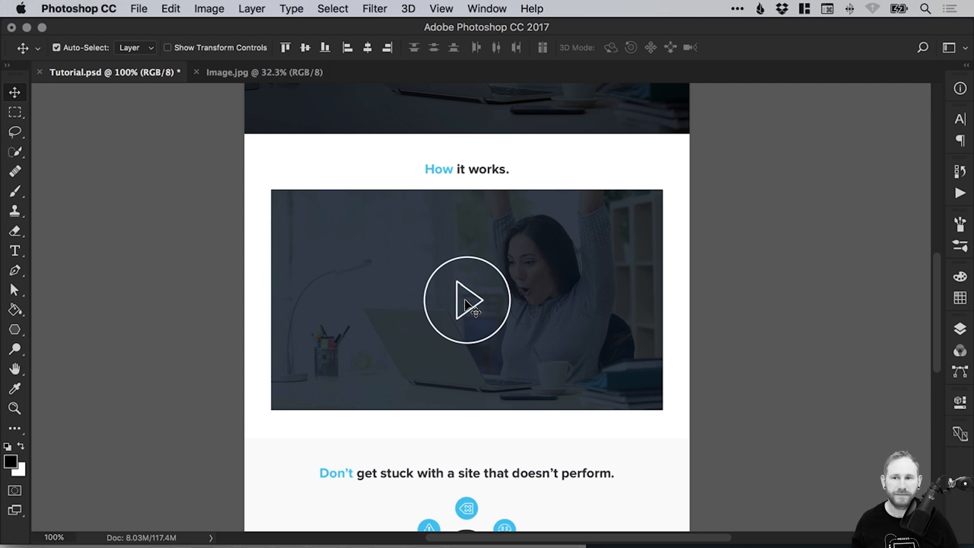
pyautogui.moveTo(739, 294)
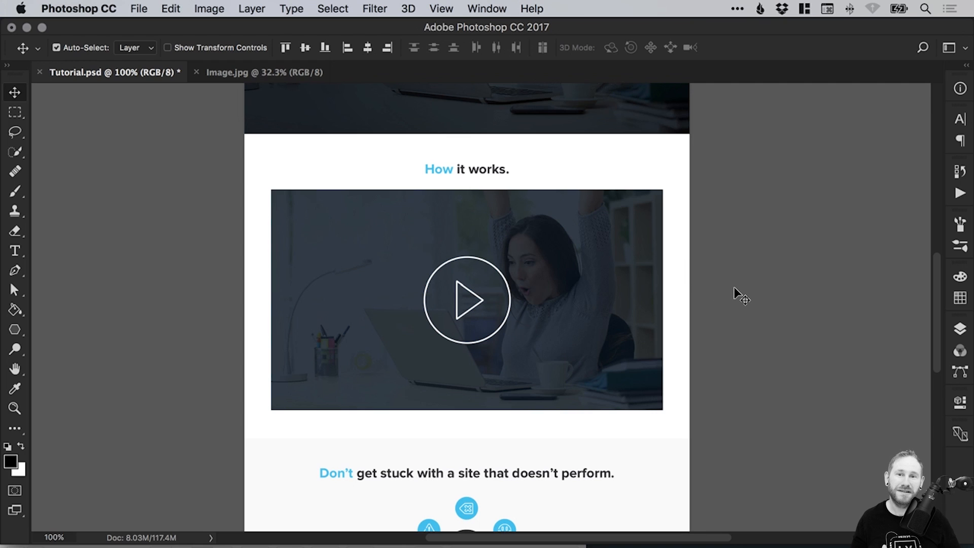